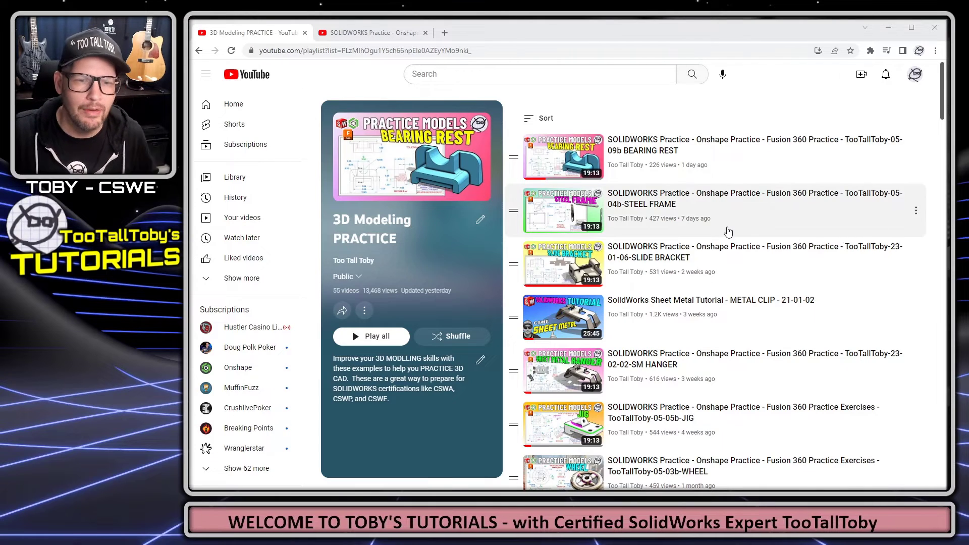
# Step: Scroll down through the 3D Modeling PRACTICE playlist
pyautogui.scroll(-3)
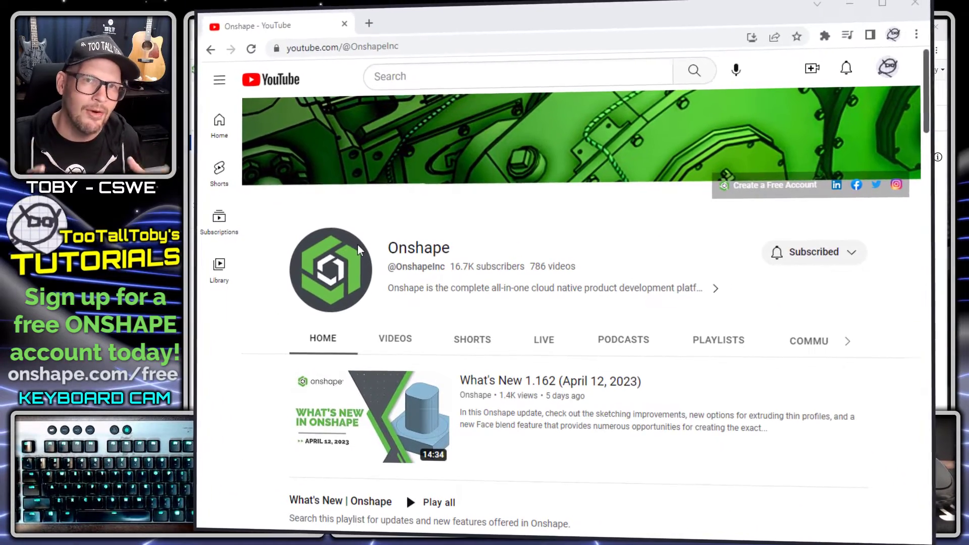
# Step: Open the channel's SOLIDWORKS Expert Learns Onshape playlist and scroll through its videos
pyautogui.click(718, 340)
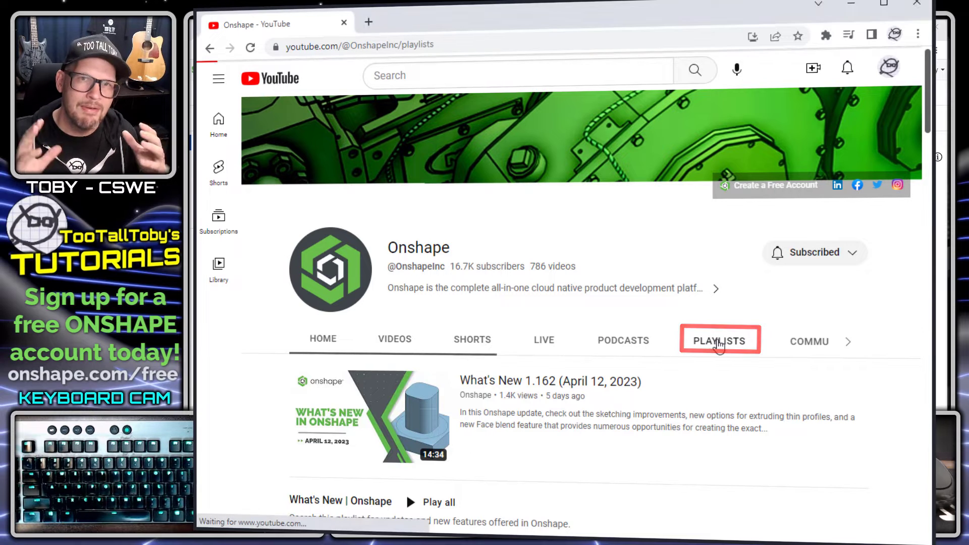
pyautogui.click(719, 340)
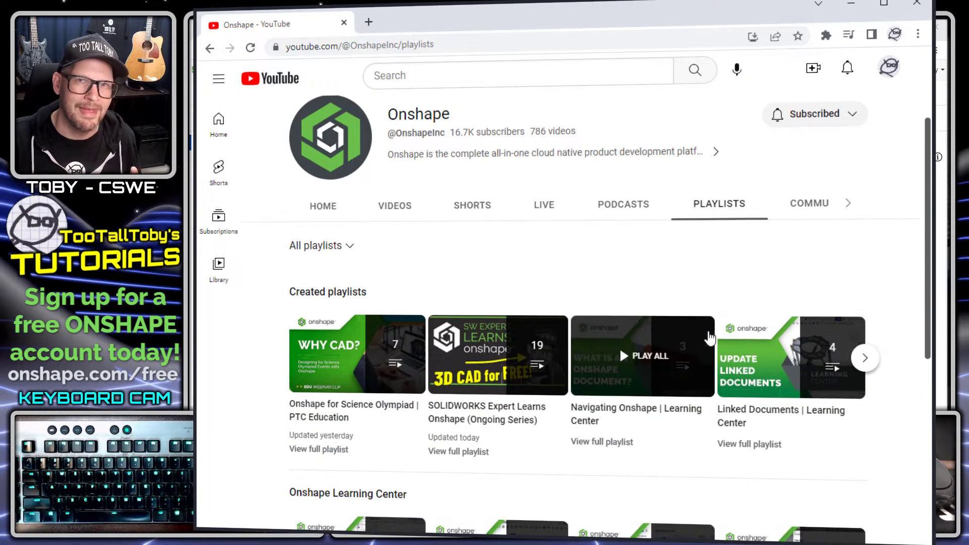
pyautogui.moveTo(448, 456)
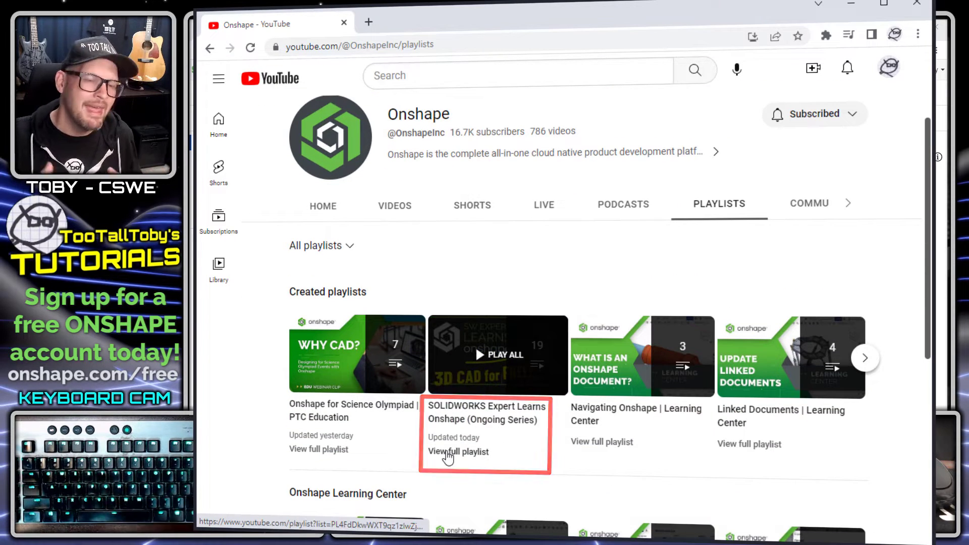
pyautogui.click(459, 451)
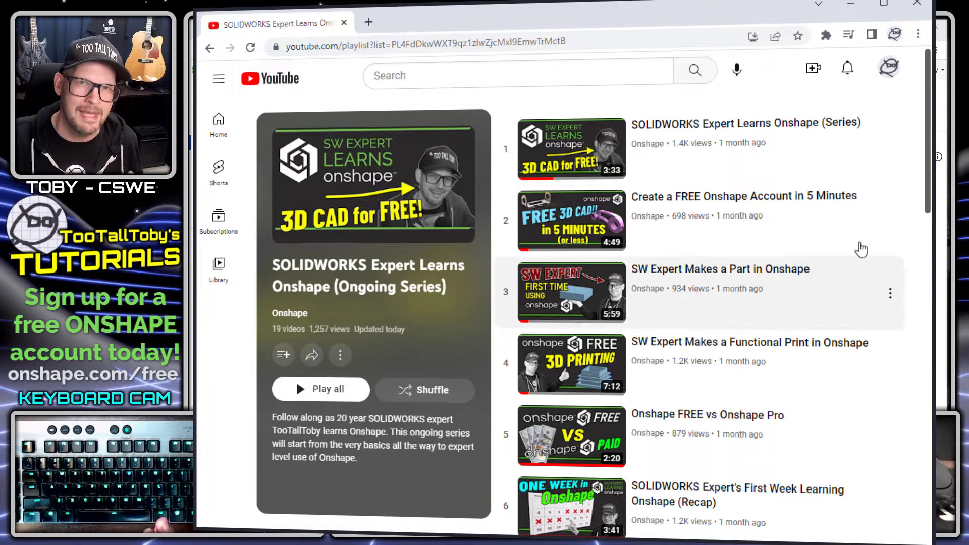
pyautogui.scroll(-3)
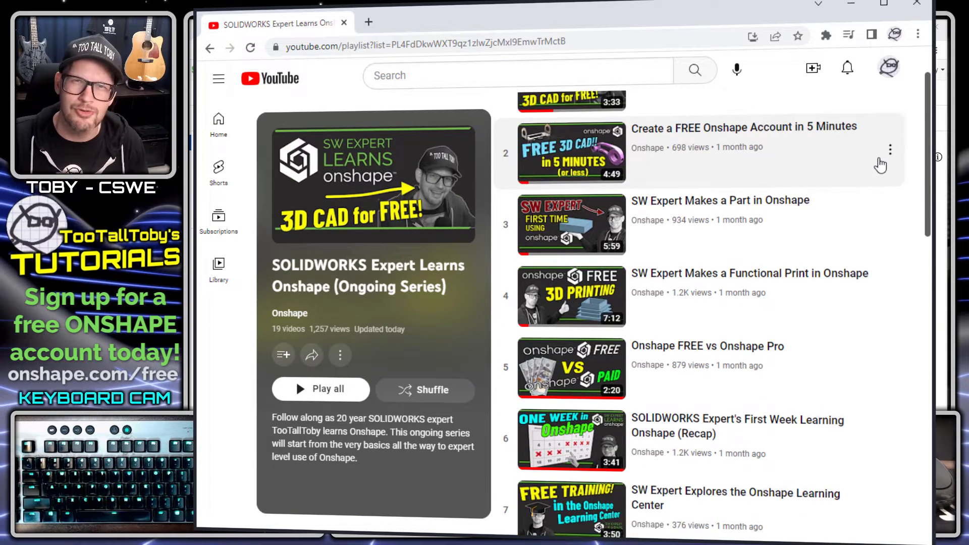
pyautogui.scroll(-3)
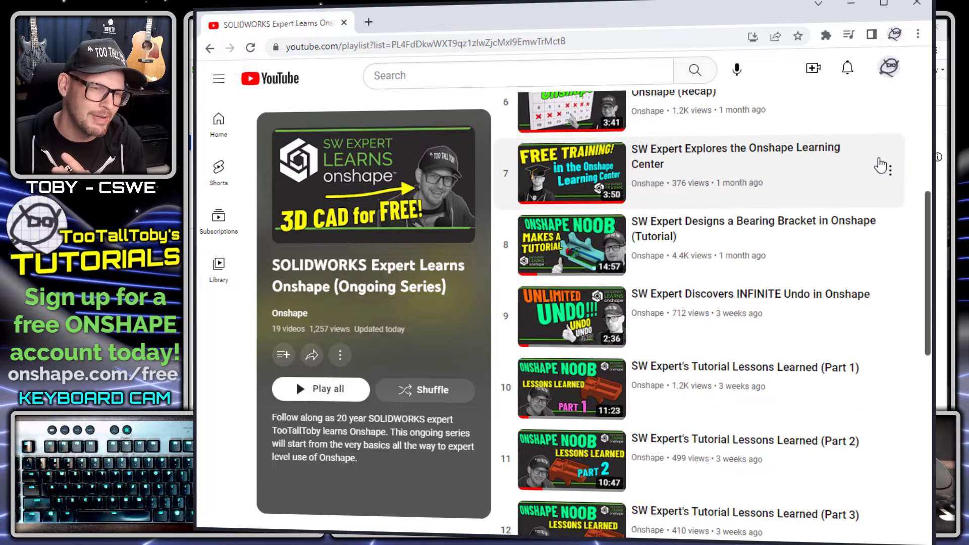
pyautogui.scroll(-3)
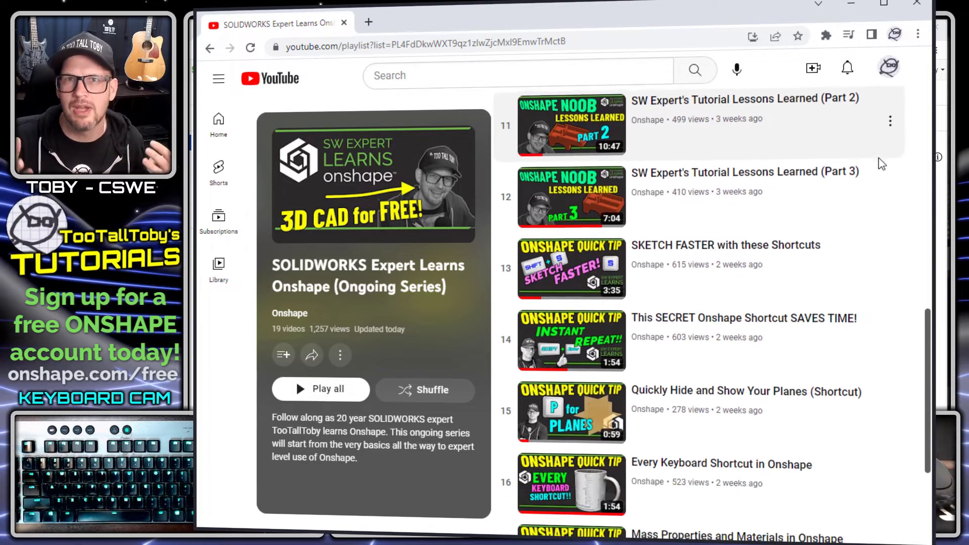
pyautogui.scroll(-3)
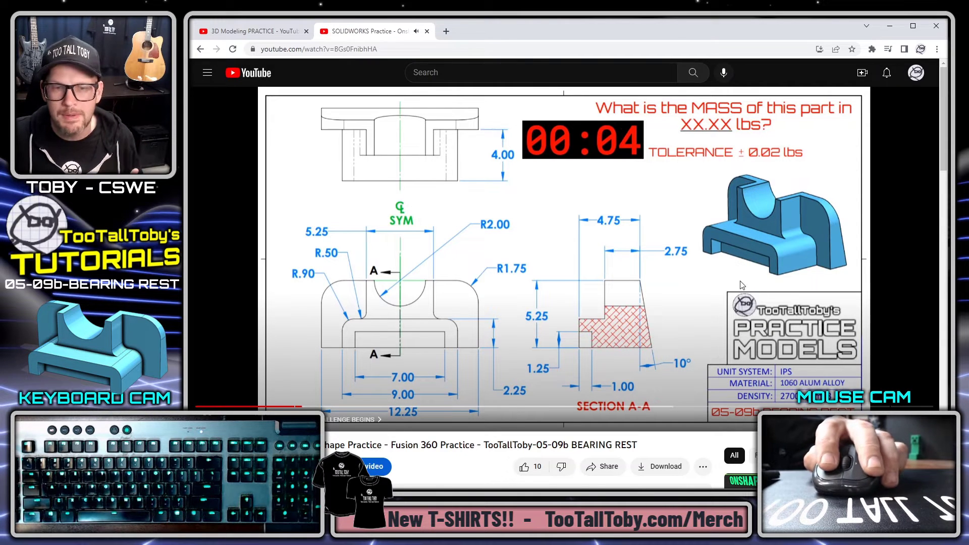
pyautogui.moveTo(894, 270)
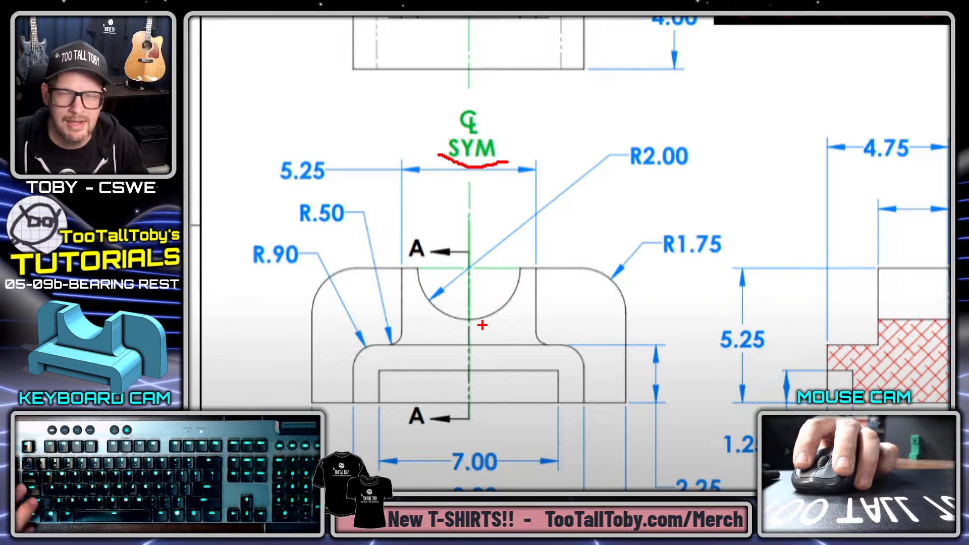
# Step: Scrub through the BEARING REST practice video to study its drawing
pyautogui.moveTo(371, 266); pyautogui.dragTo(470, 266)
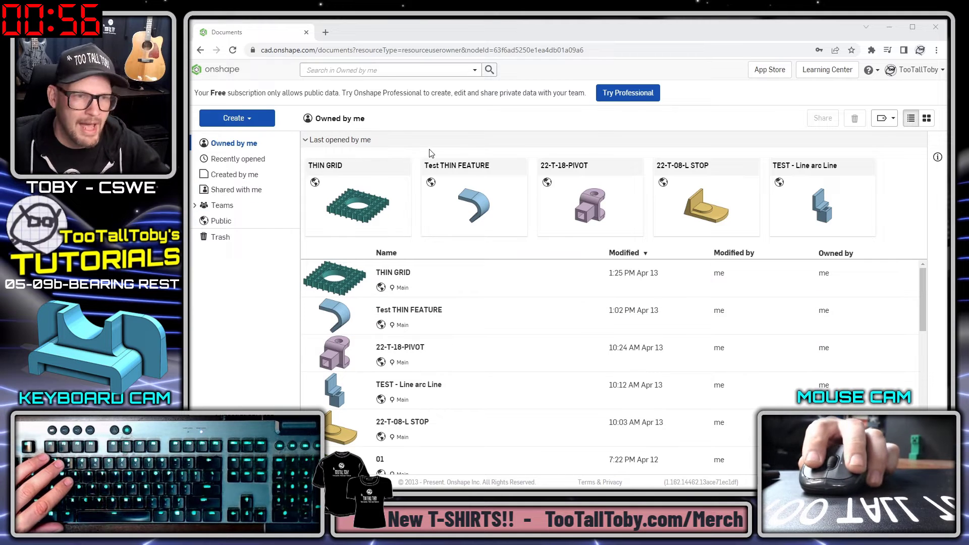
# Step: Create a new Onshape document named BEARING REST
pyautogui.click(236, 118)
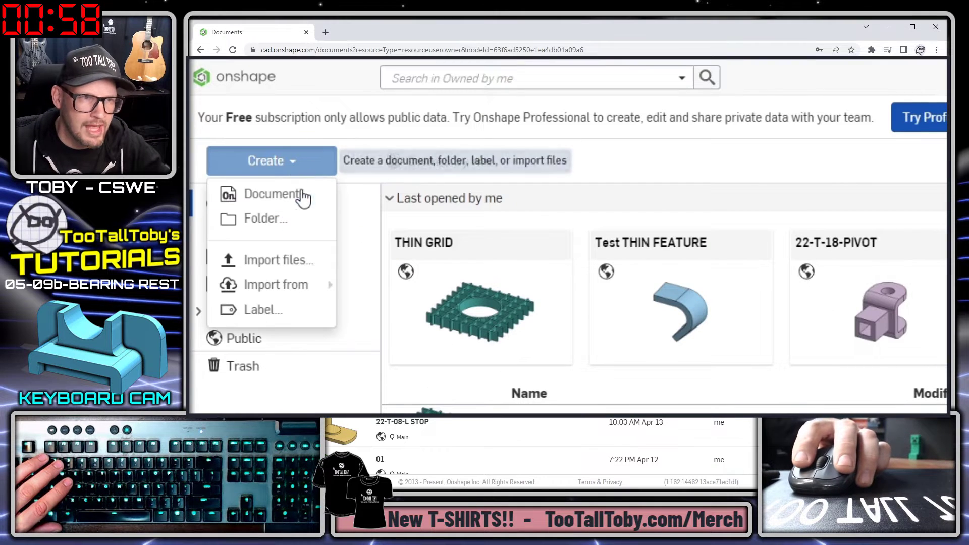
pyautogui.write('BEARIN')
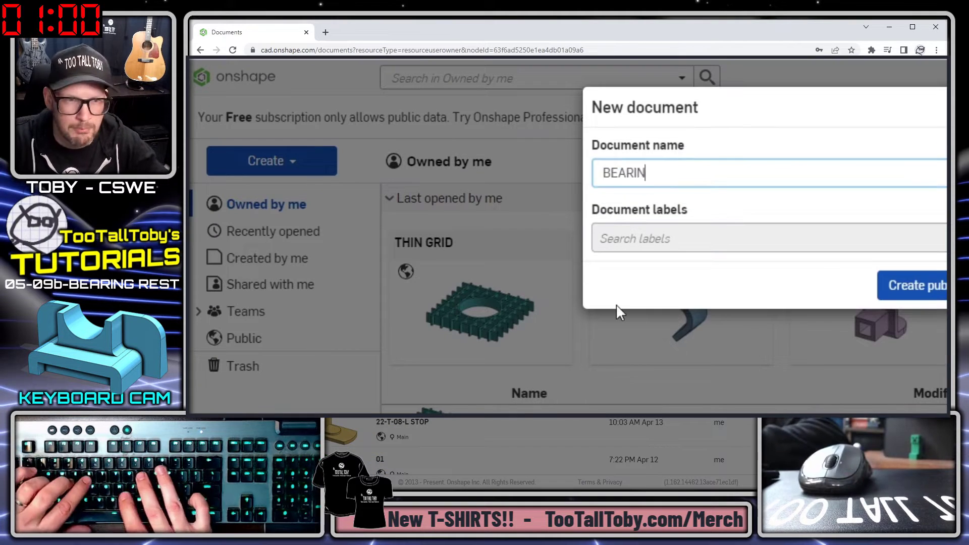
pyautogui.click(920, 285)
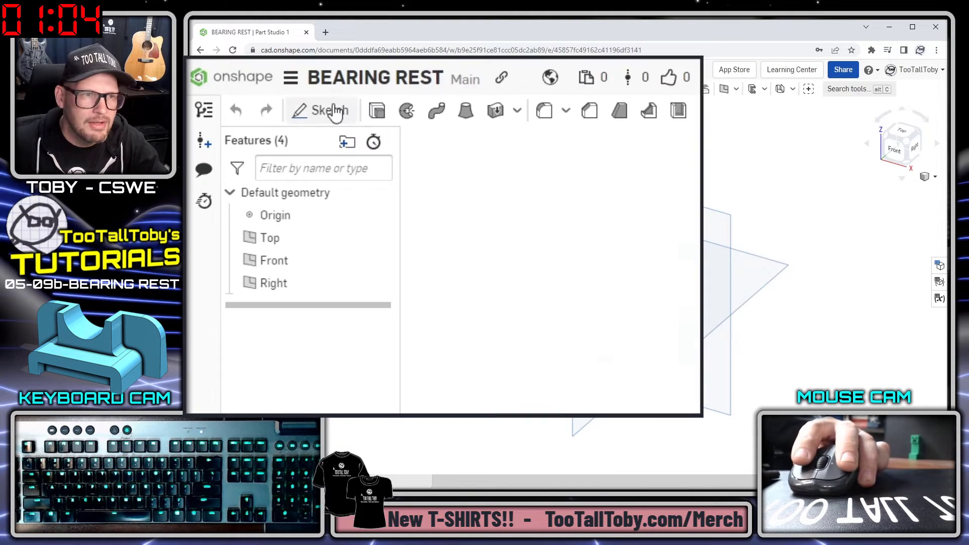
# Step: Set the document's workspace length units to inches
pyautogui.click(289, 77)
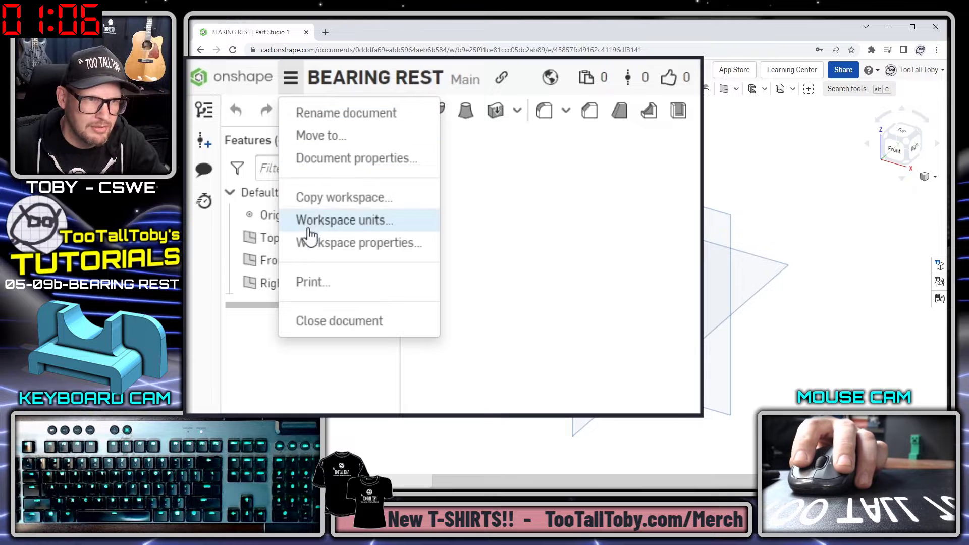
pyautogui.click(343, 220)
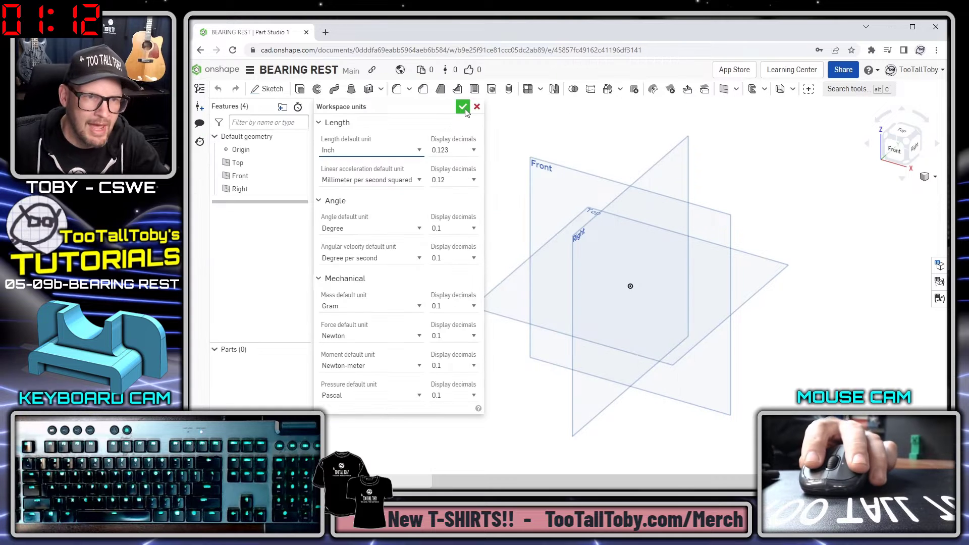
pyautogui.click(462, 107)
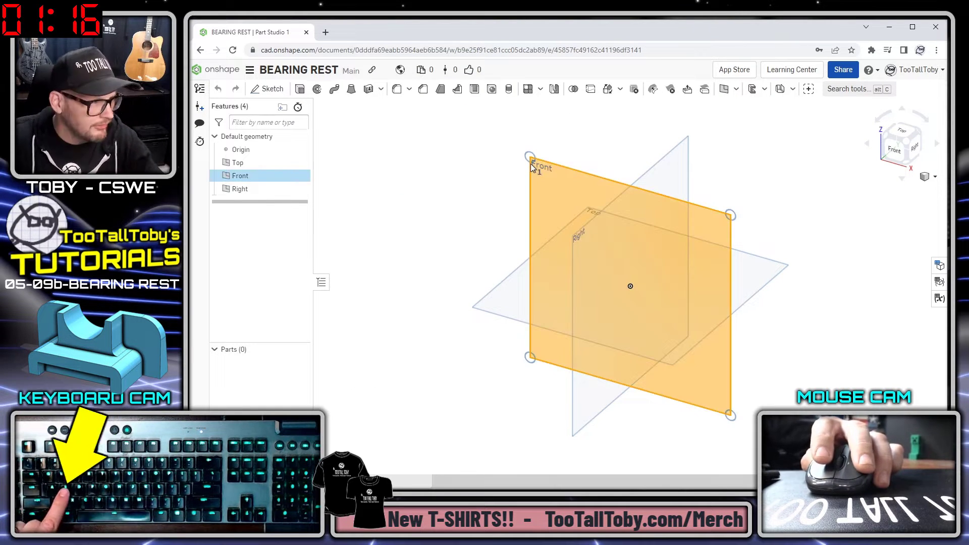
# Step: Sketch nested rectangles on the Front plane: 3.5×1.25, 4.5×2.25 and 6.125×5.25
pyautogui.click(529, 157)
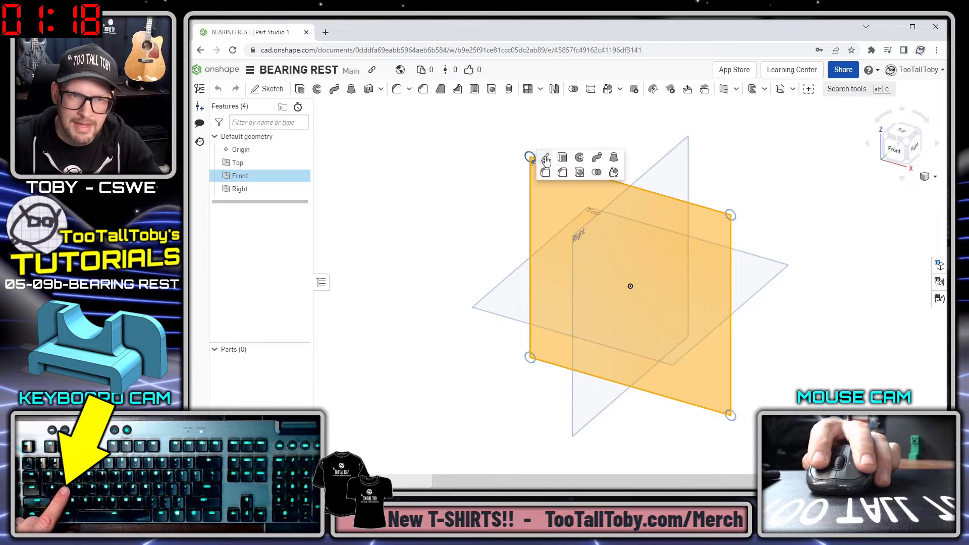
pyautogui.click(545, 157)
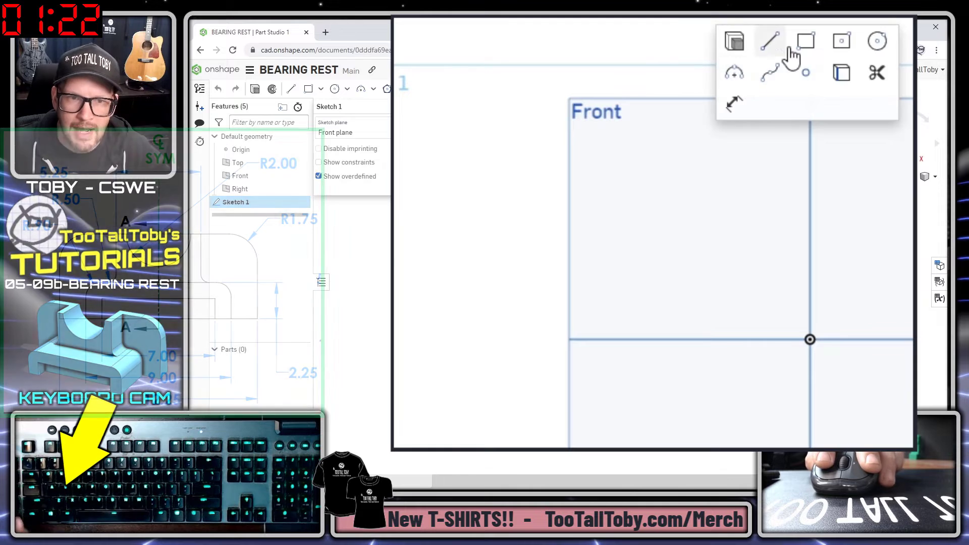
pyautogui.click(806, 41)
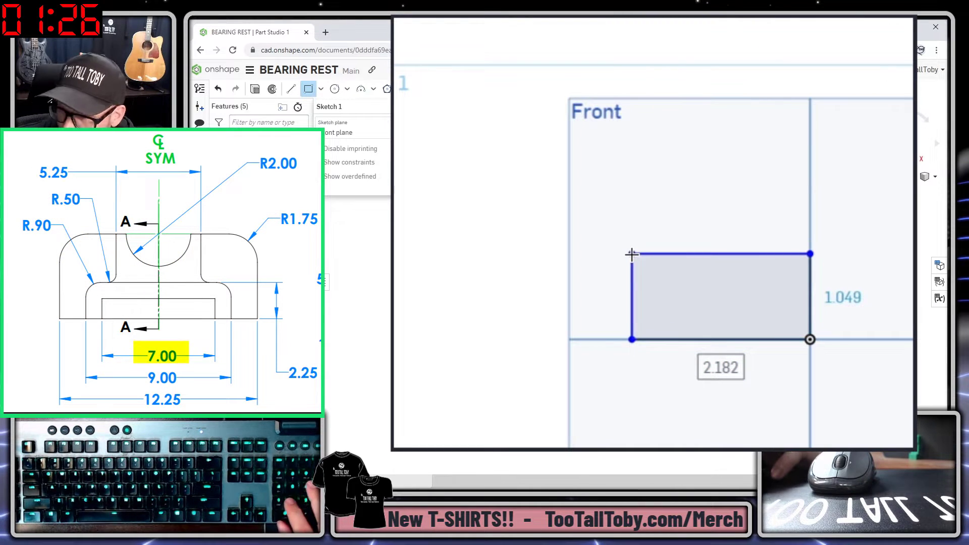
pyautogui.write('7')
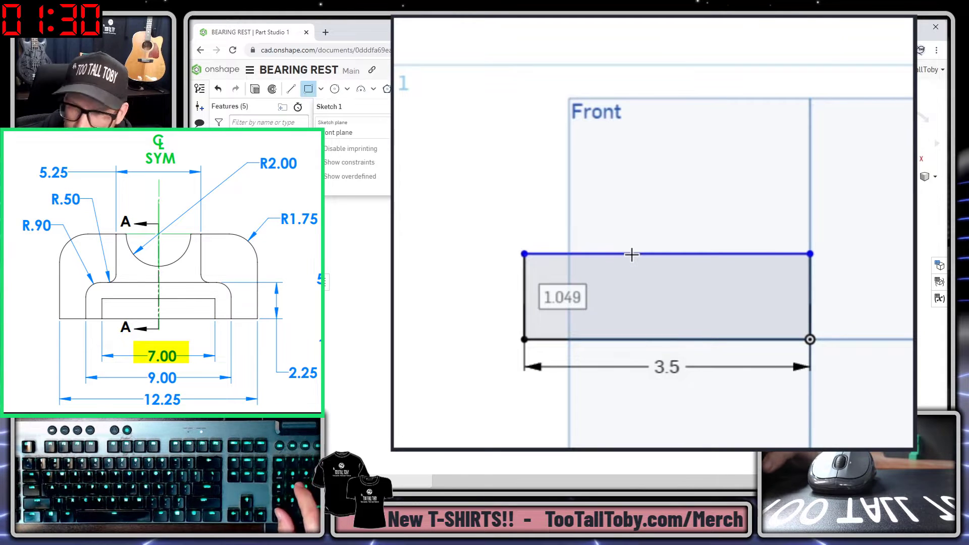
pyautogui.write('1')
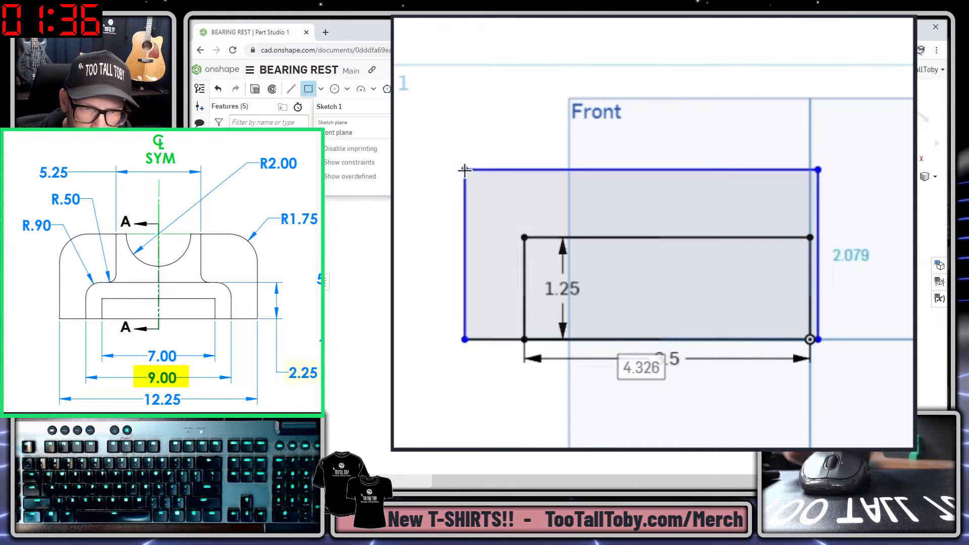
pyautogui.write('9')
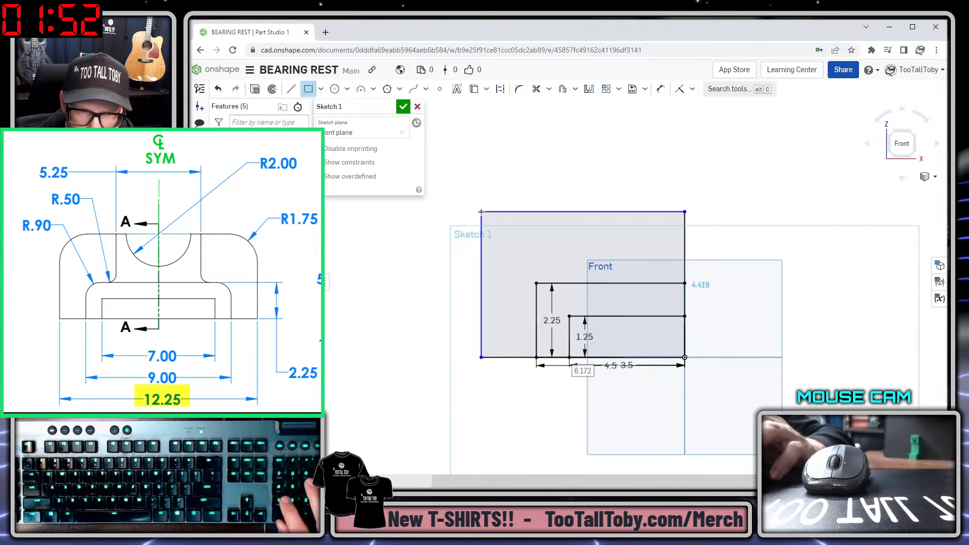
pyautogui.write('12')
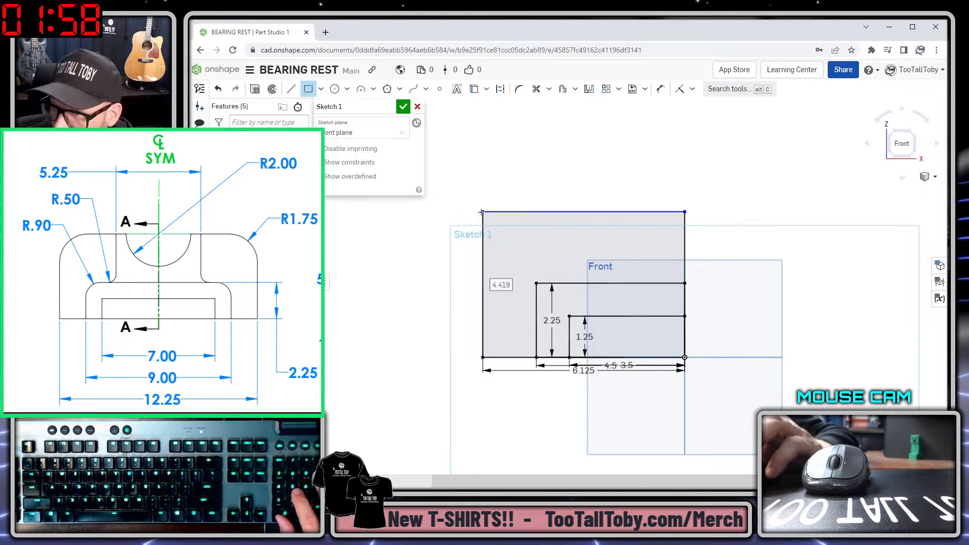
pyautogui.write('5.25')
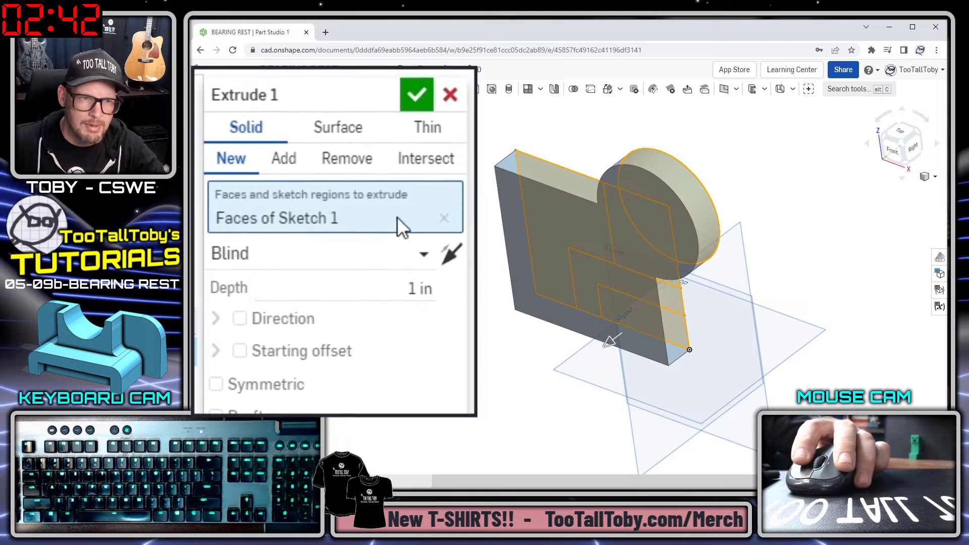
# Step: Extrude the two sketch regions 4.75 in into the base block, then show Sketch 1
pyautogui.click(444, 218)
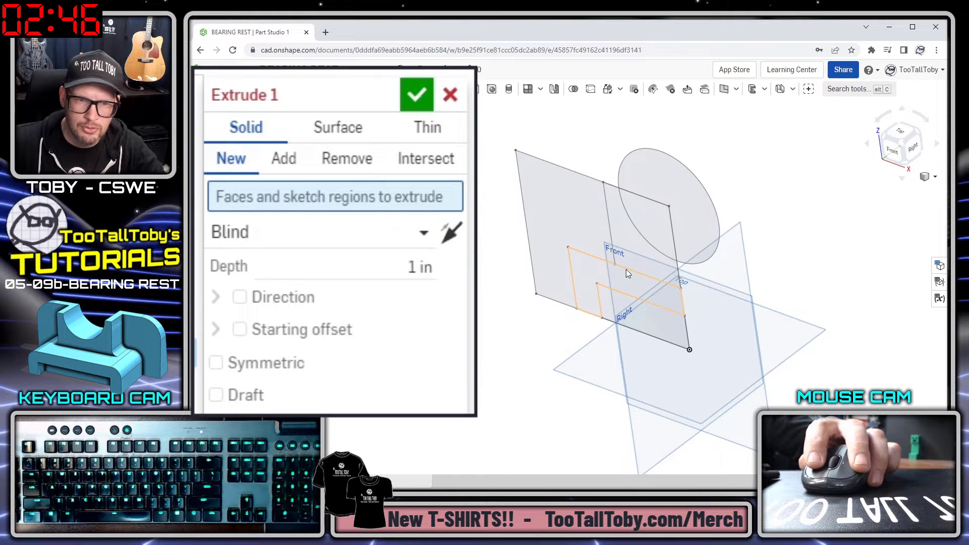
pyautogui.moveTo(587, 277)
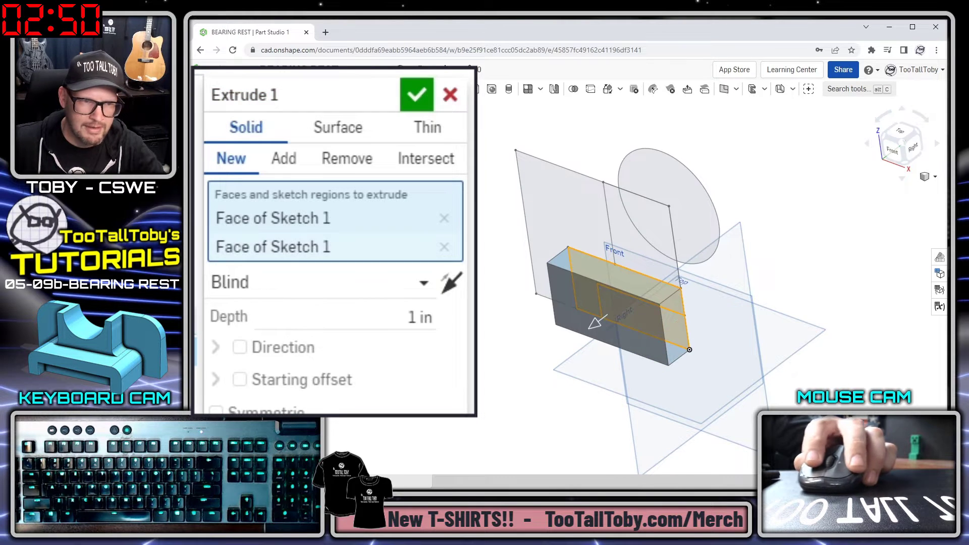
pyautogui.click(414, 317)
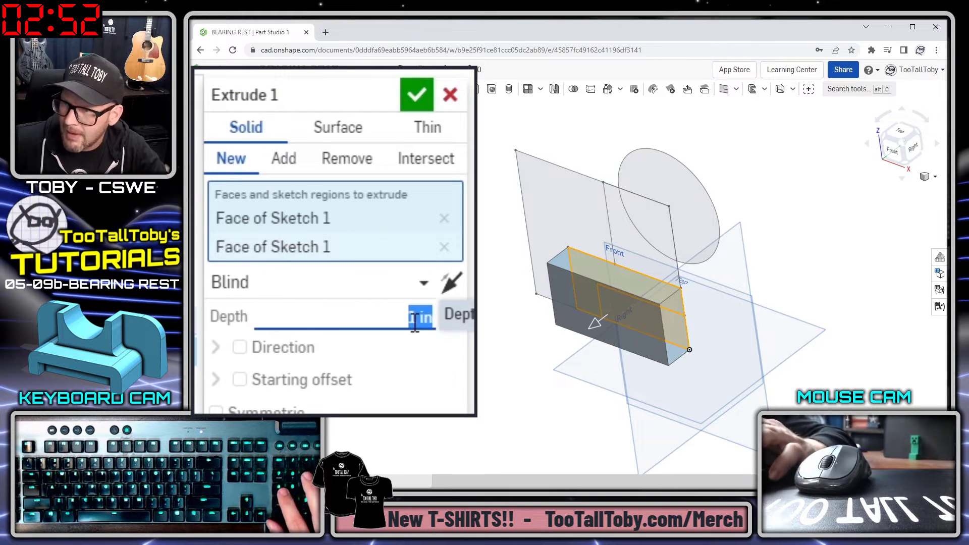
pyautogui.write('4.75')
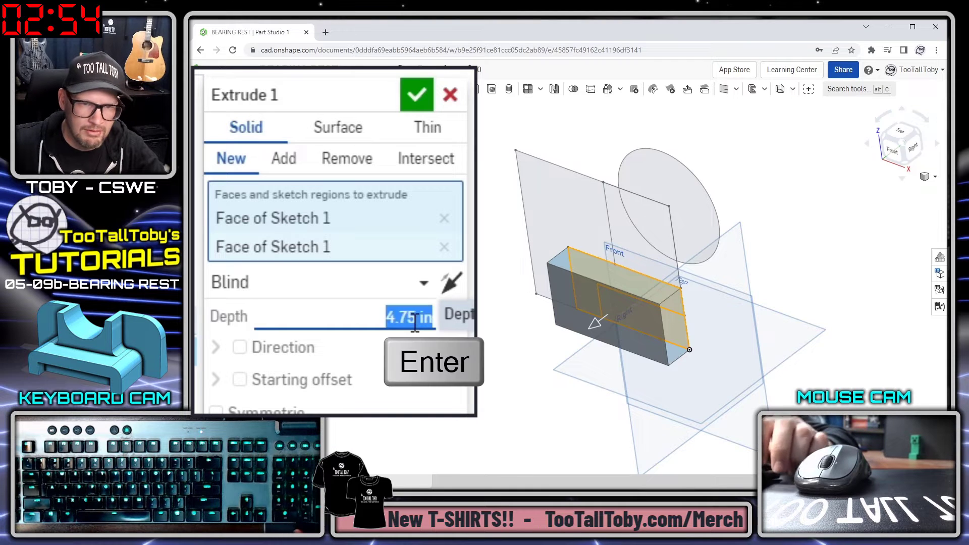
pyautogui.click(416, 95)
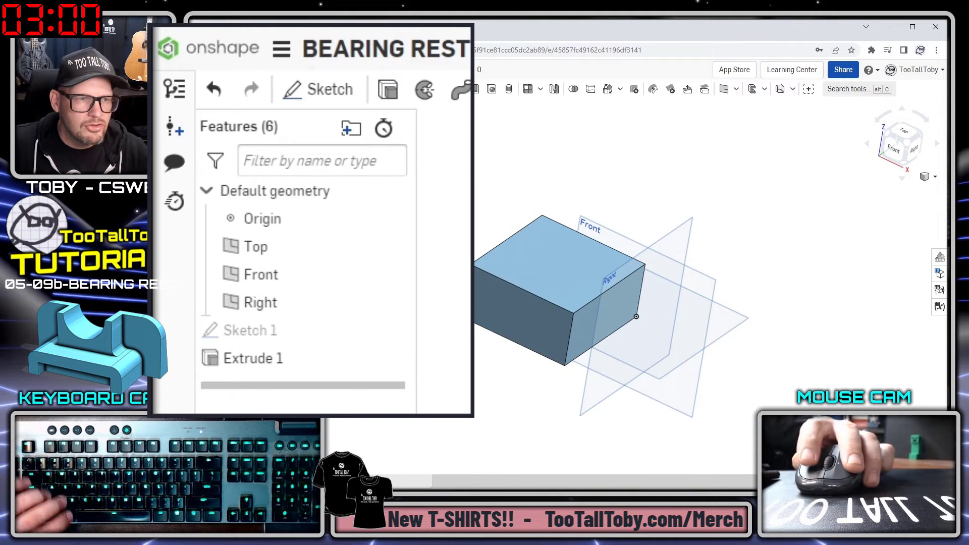
pyautogui.click(250, 330)
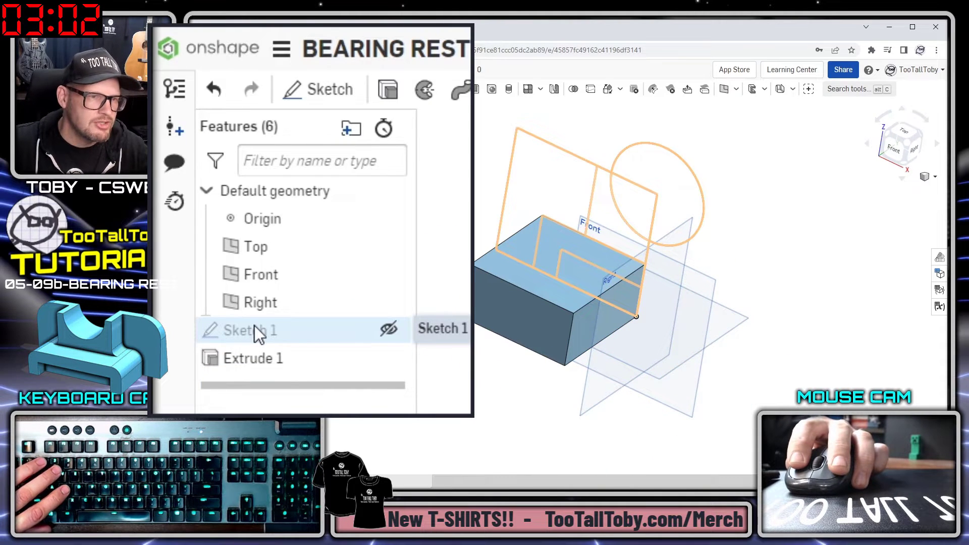
pyautogui.click(388, 328)
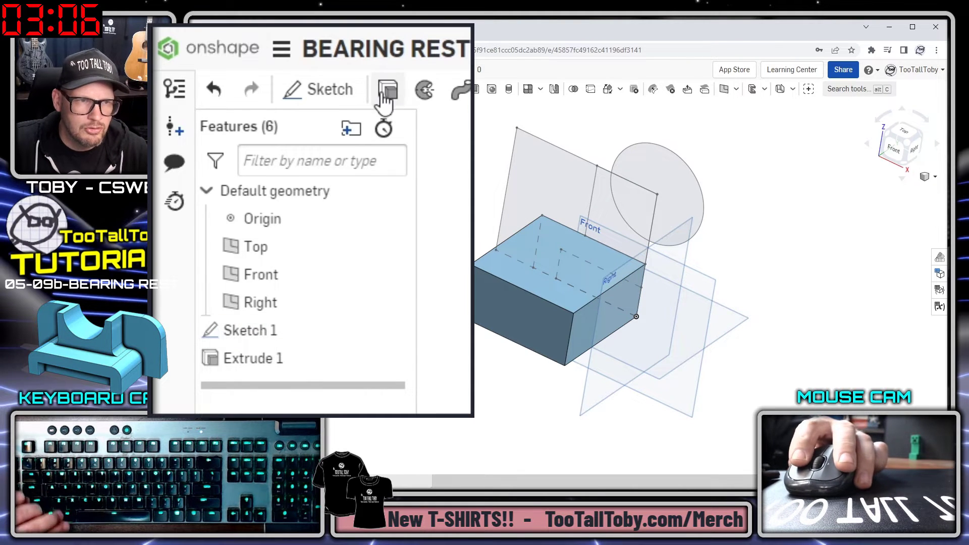
# Step: Add a 0.75 in back wall extrusion and a 2.75 in curved cradle extrusion
pyautogui.click(388, 88)
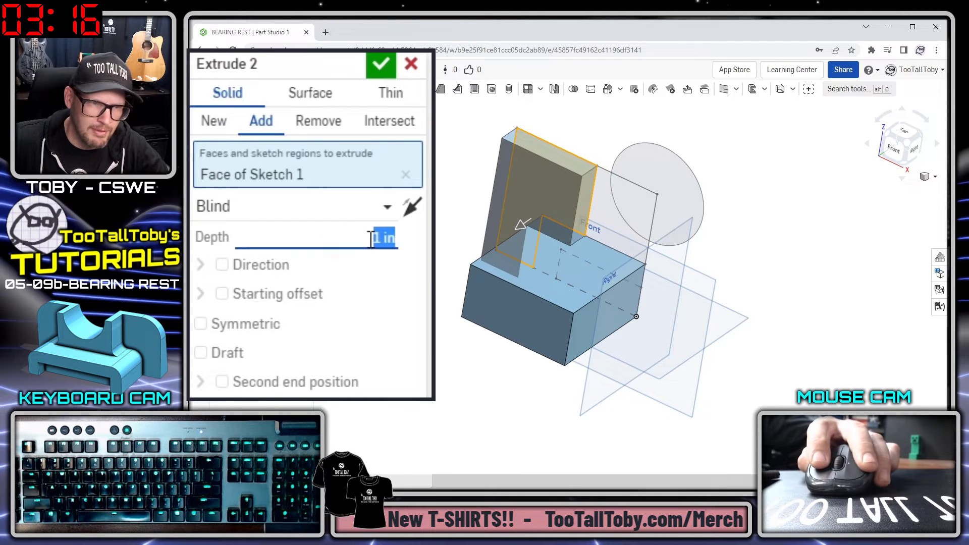
pyautogui.write('0.75')
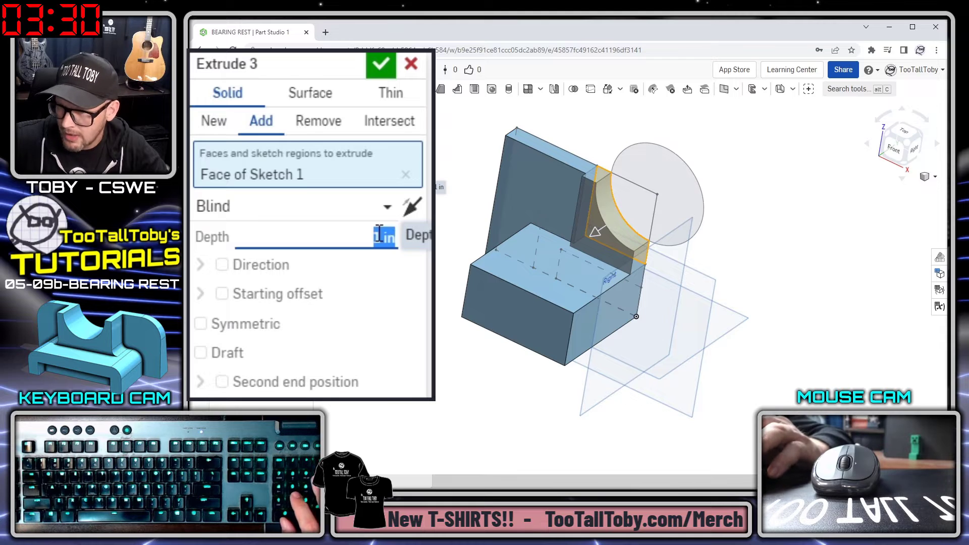
pyautogui.write('2.75')
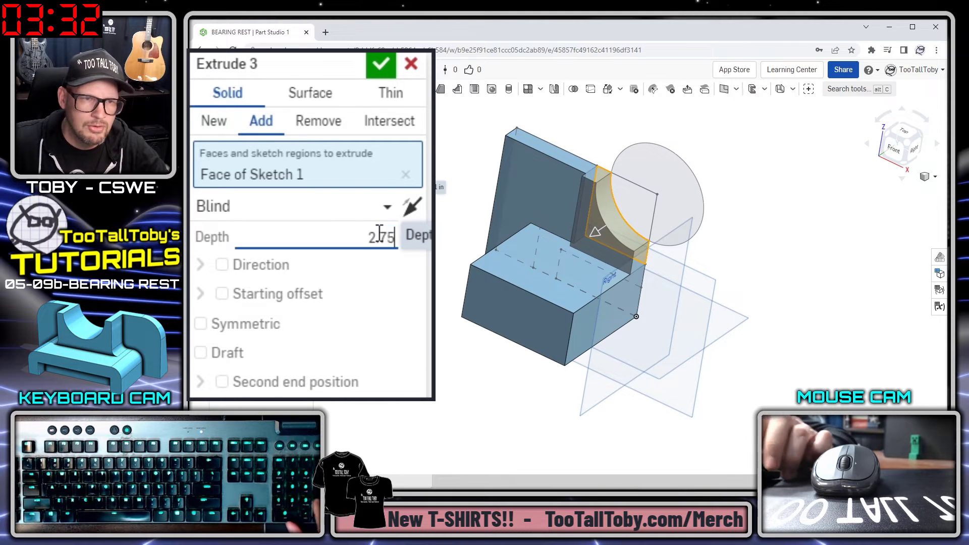
pyautogui.click(381, 64)
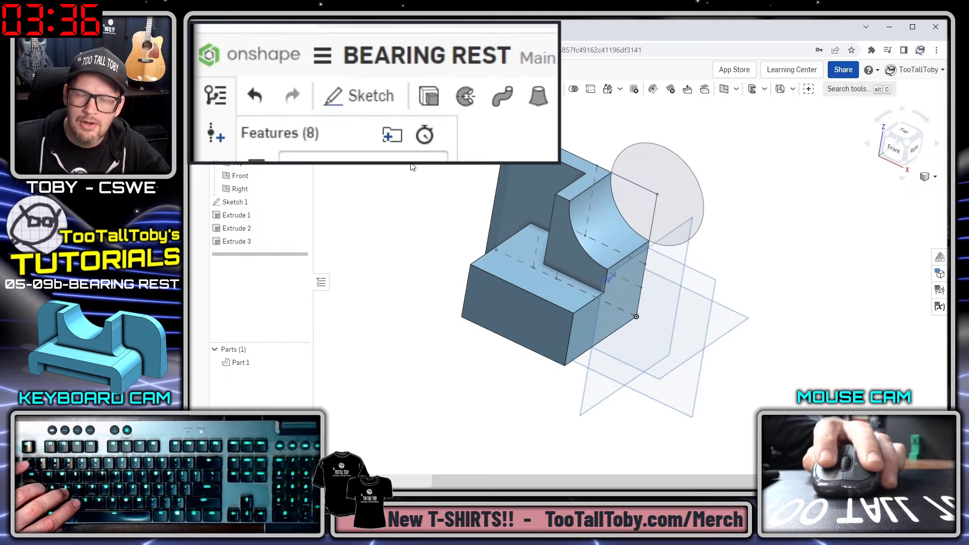
pyautogui.moveTo(429, 96)
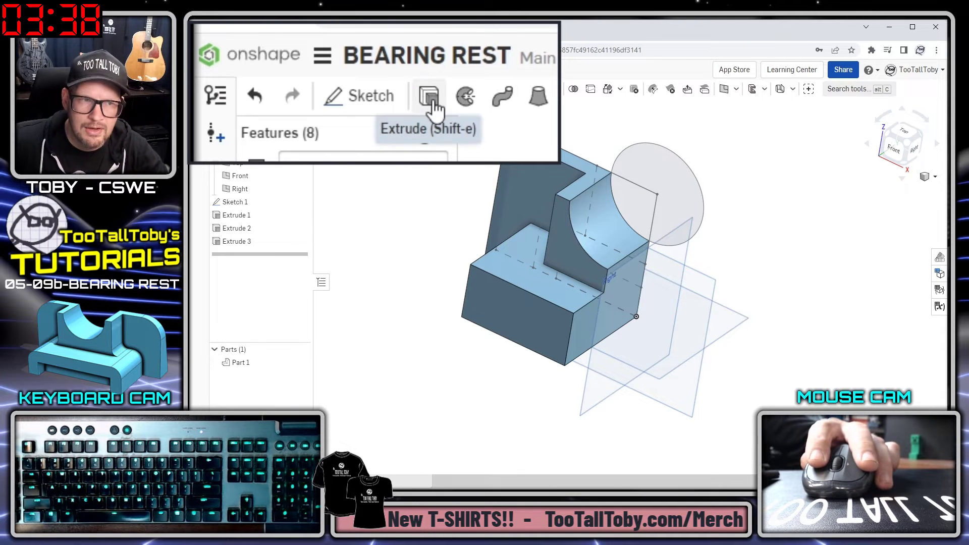
# Step: Cut the 1 in slot region into the base, offset from its bottom face
pyautogui.click(428, 97)
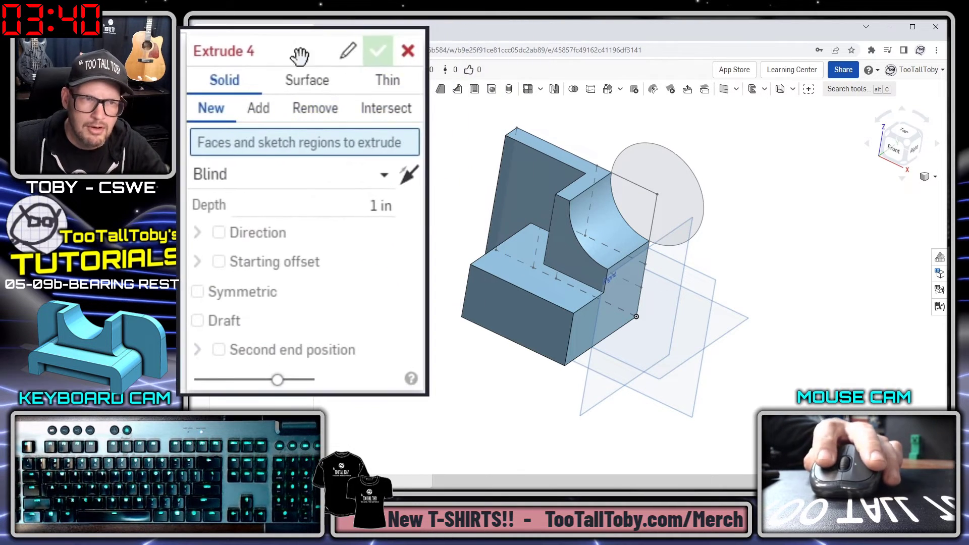
pyautogui.click(315, 108)
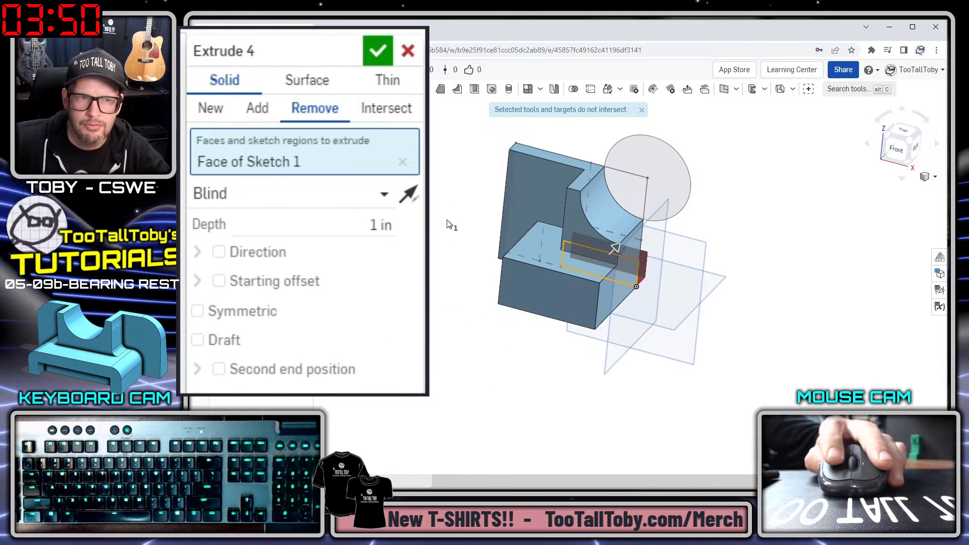
pyautogui.moveTo(219, 281)
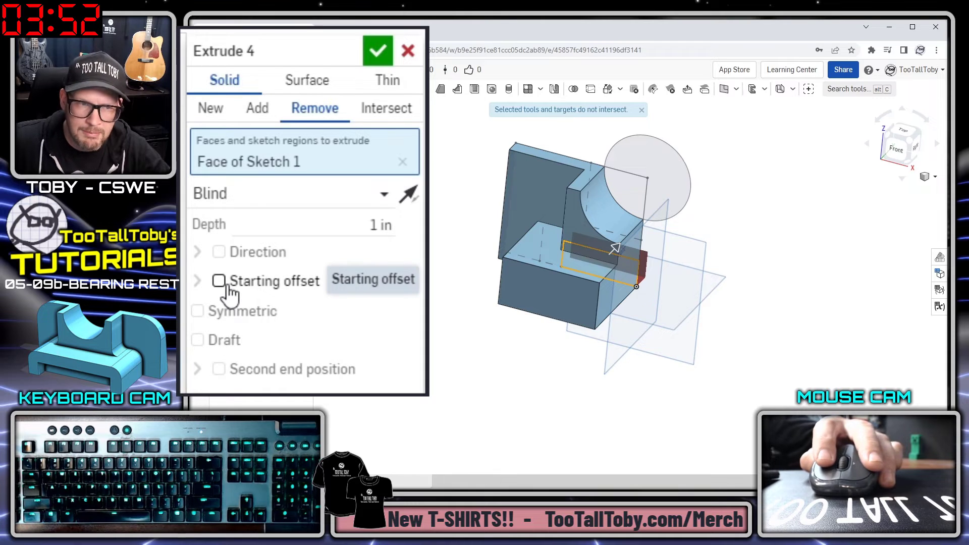
pyautogui.click(218, 280)
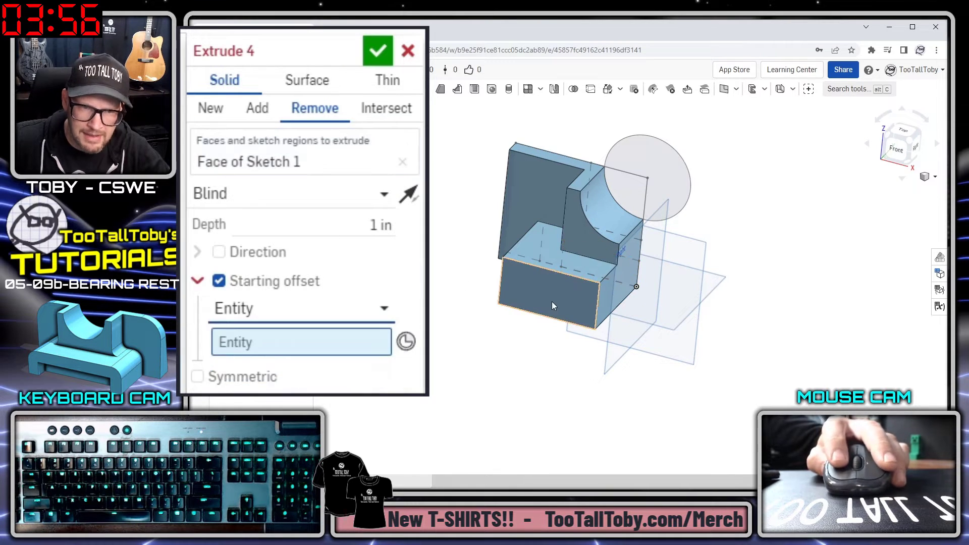
pyautogui.click(570, 291)
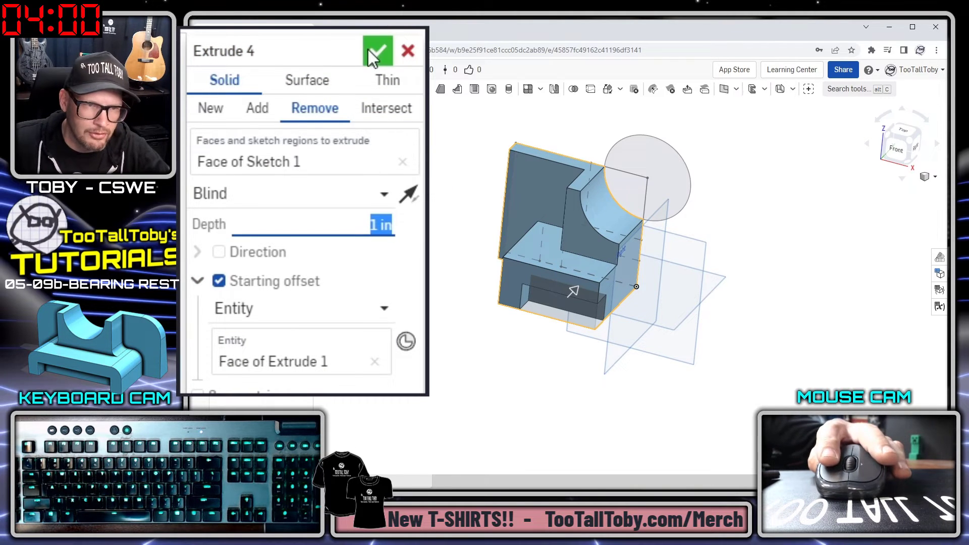
pyautogui.click(377, 51)
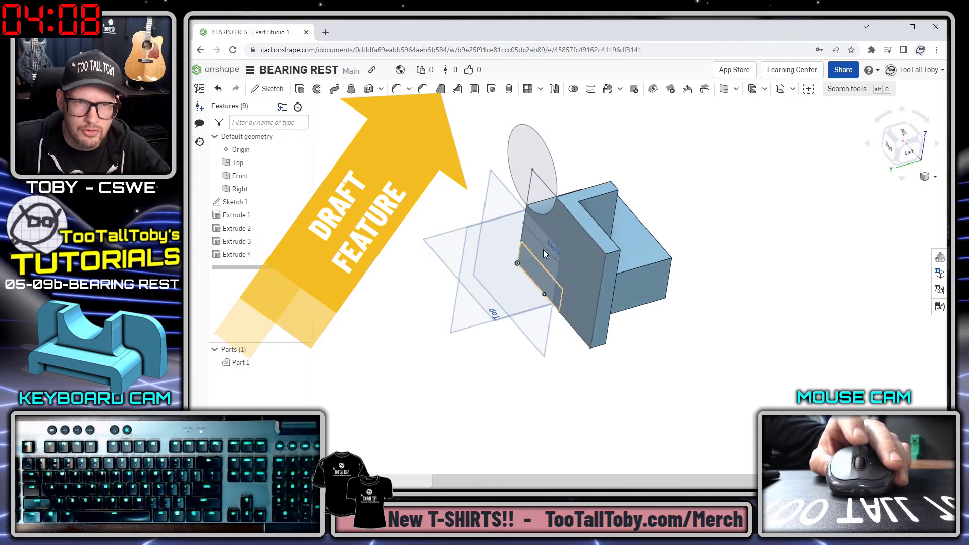
# Step: Draft the base face 10° using the back wall face as neutral plane
pyautogui.click(440, 88)
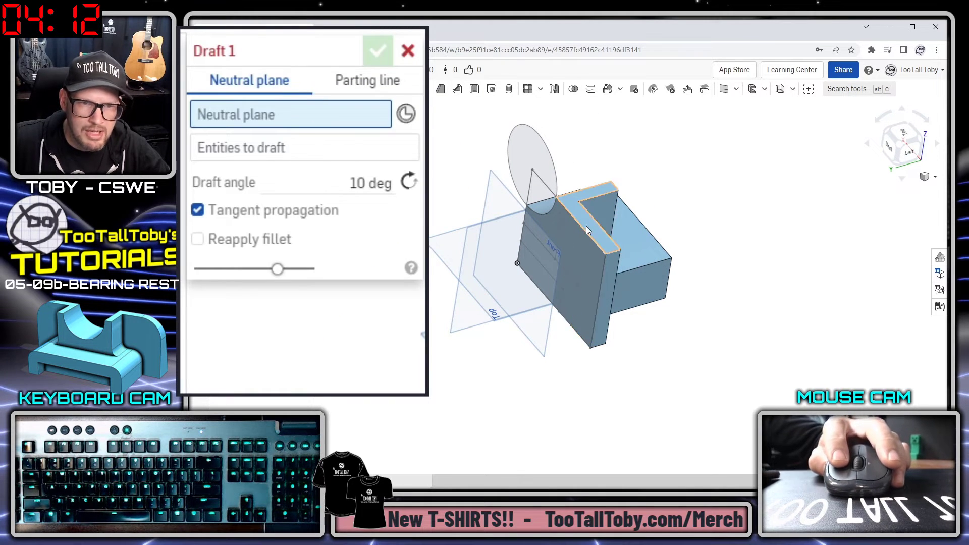
pyautogui.click(581, 217)
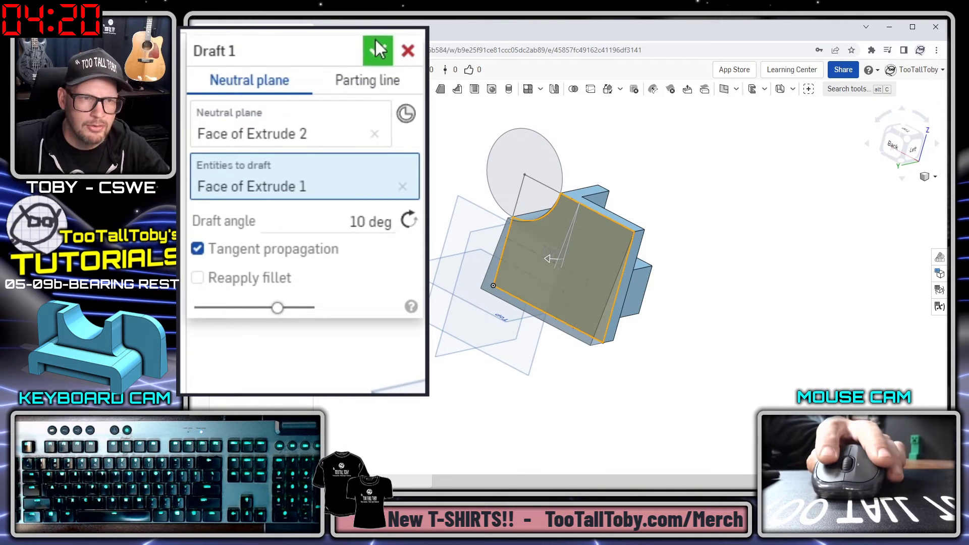
pyautogui.click(377, 50)
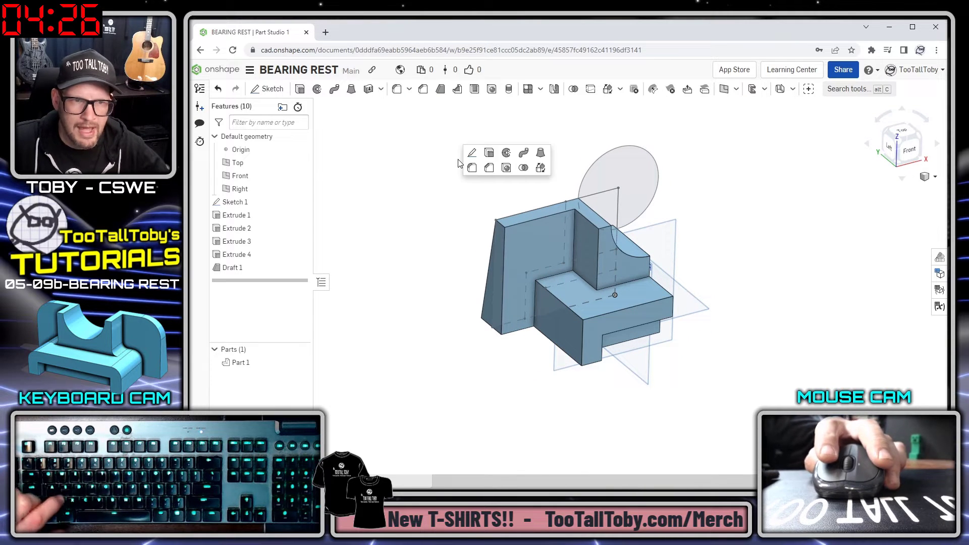
# Step: Fillet the chosen base block edge with a 0.9 in radius
pyautogui.click(470, 168)
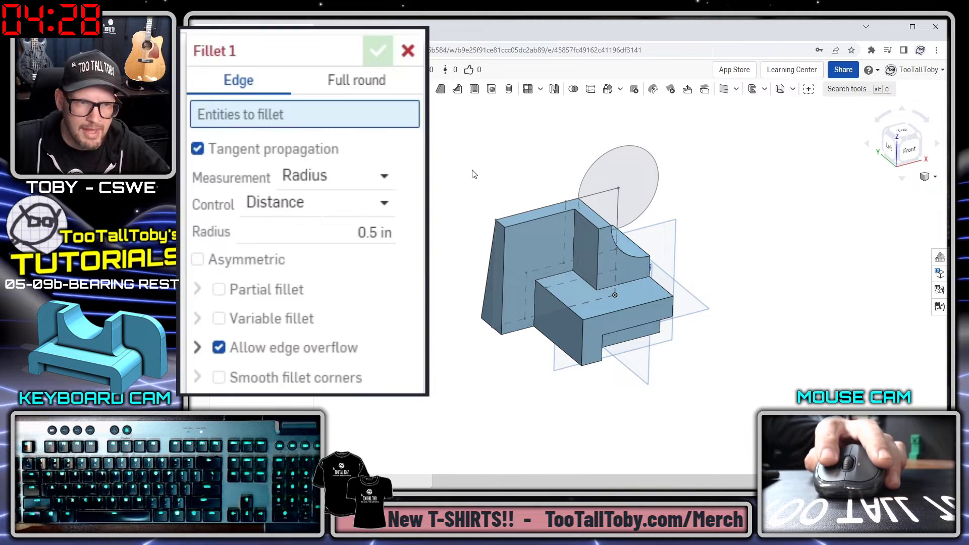
pyautogui.click(559, 303)
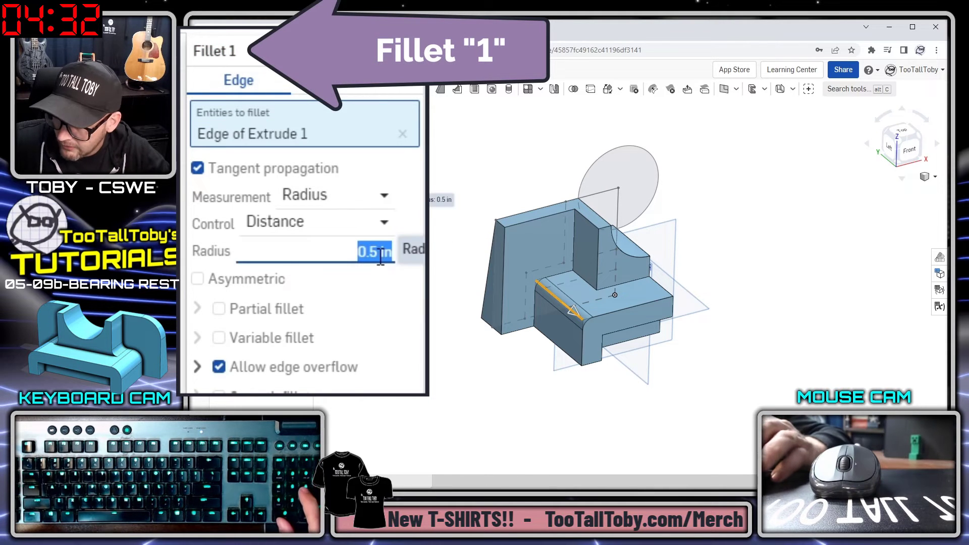
pyautogui.write('0.9')
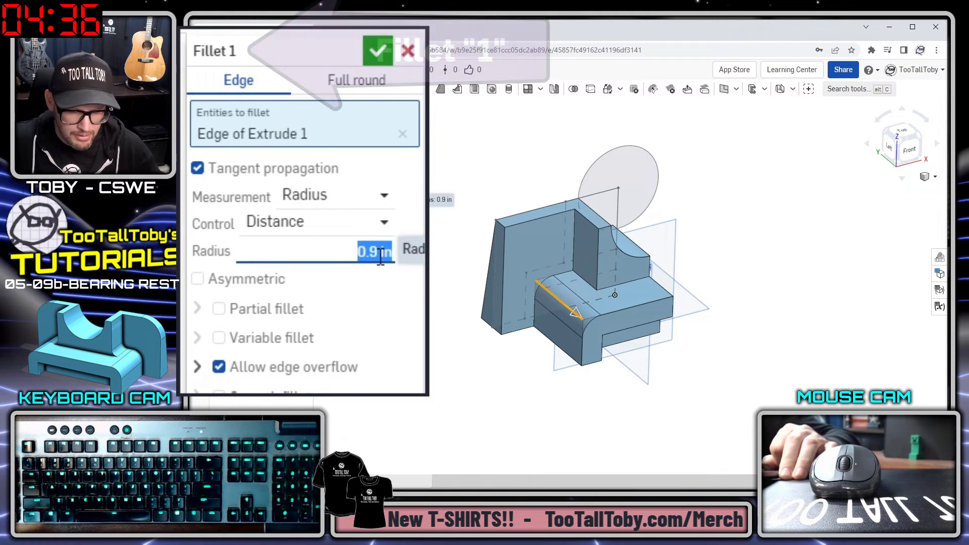
pyautogui.press('shift+enter')
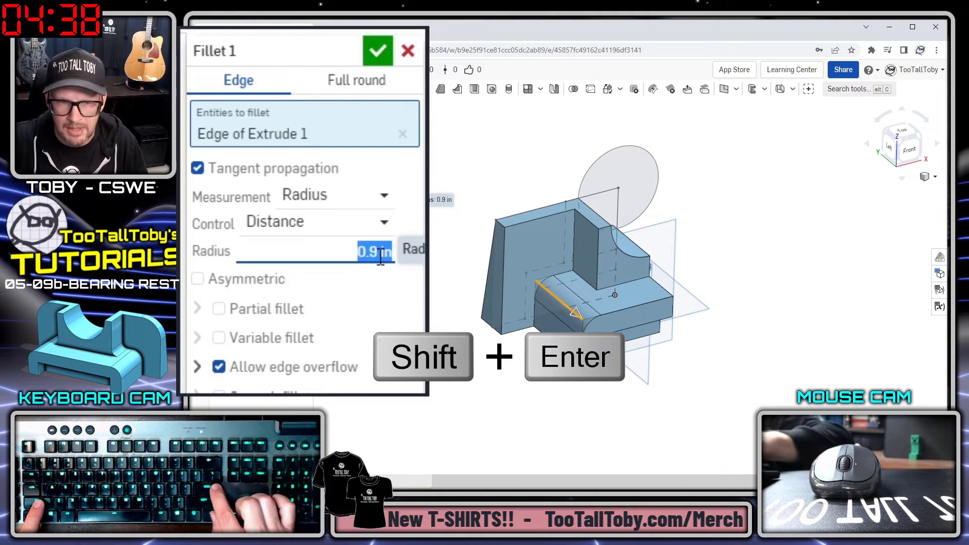
pyautogui.press('shift+enter')
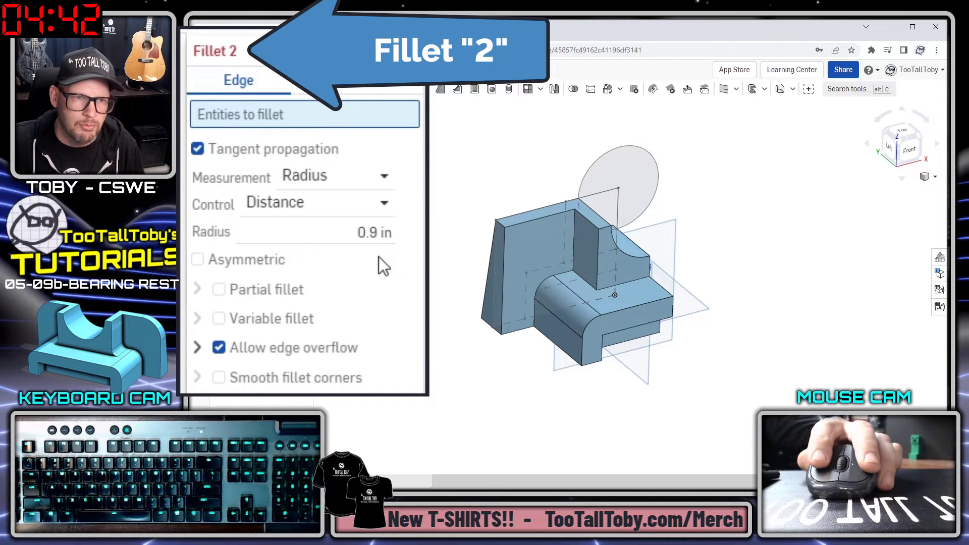
# Step: Fillet the inner corner edge at 0.5 in and the back wall's top edge at 1.75 in
pyautogui.click(587, 284)
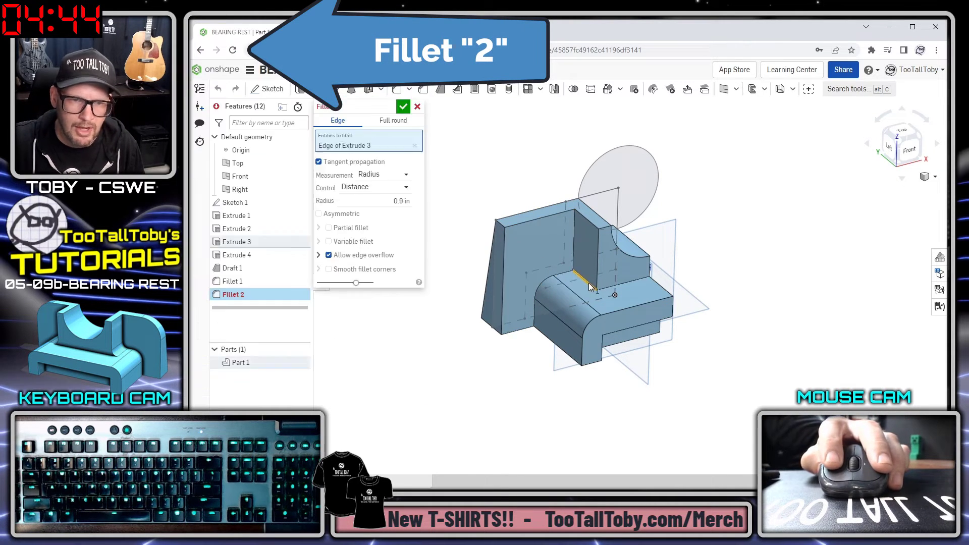
pyautogui.click(401, 200)
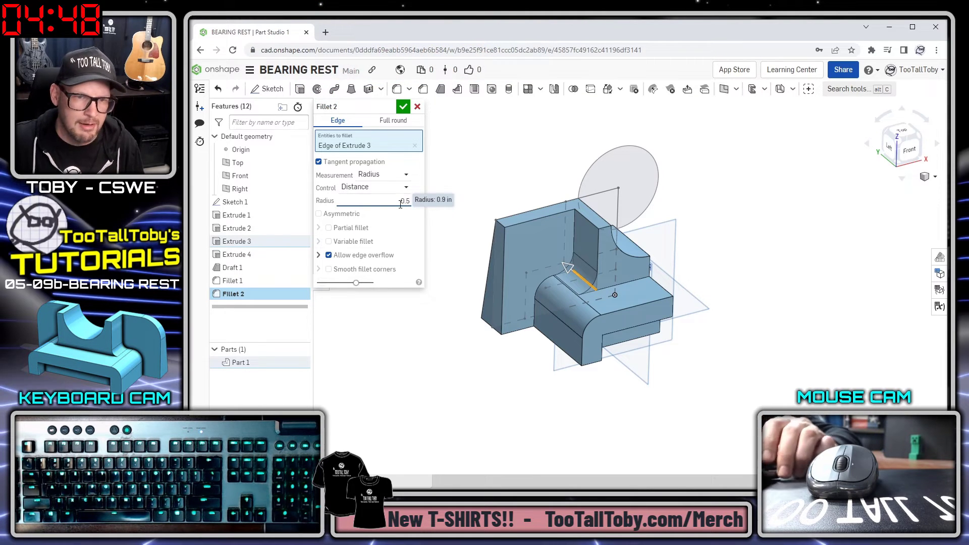
pyautogui.write('0.5')
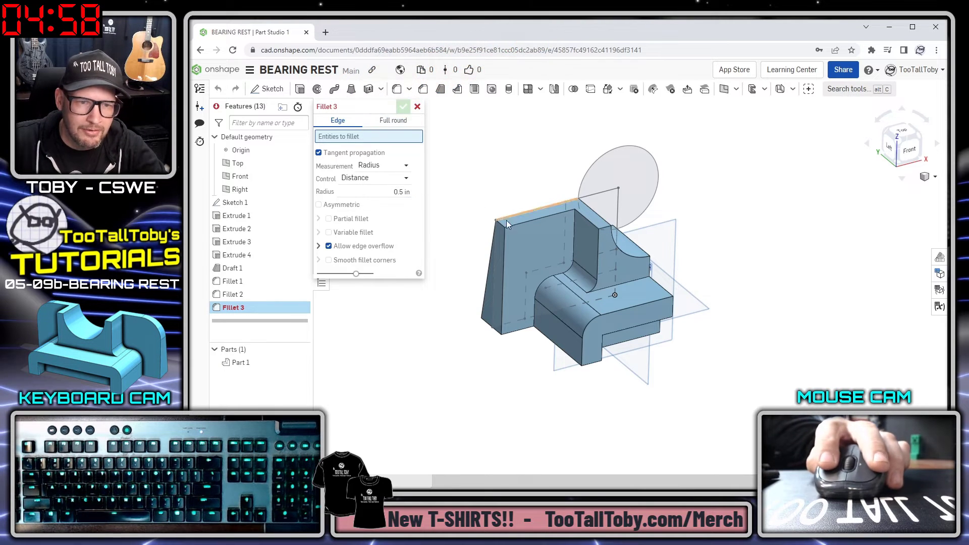
pyautogui.click(504, 224)
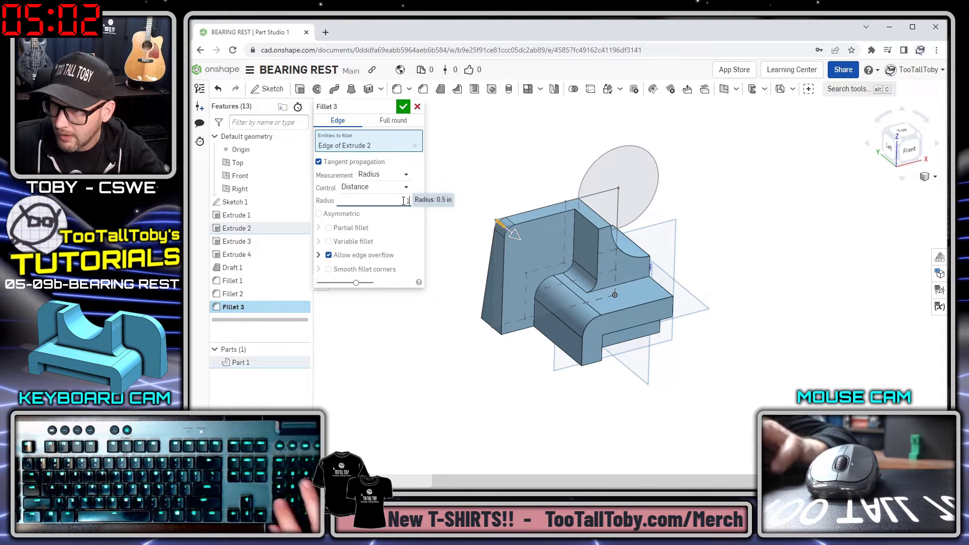
pyautogui.write('1.75')
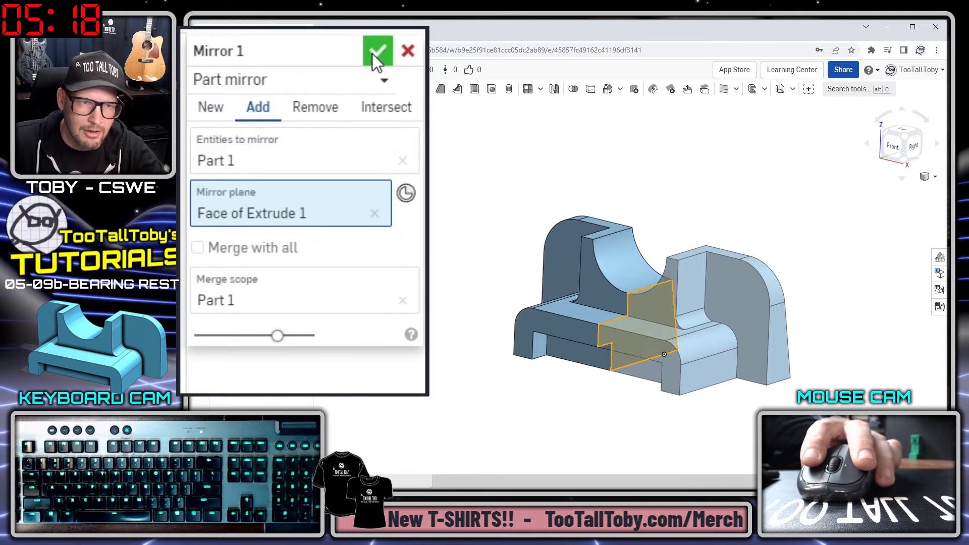
# Step: Confirm Mirror 1, reflecting Part 1 across the end face of Extrude 1
pyautogui.click(377, 51)
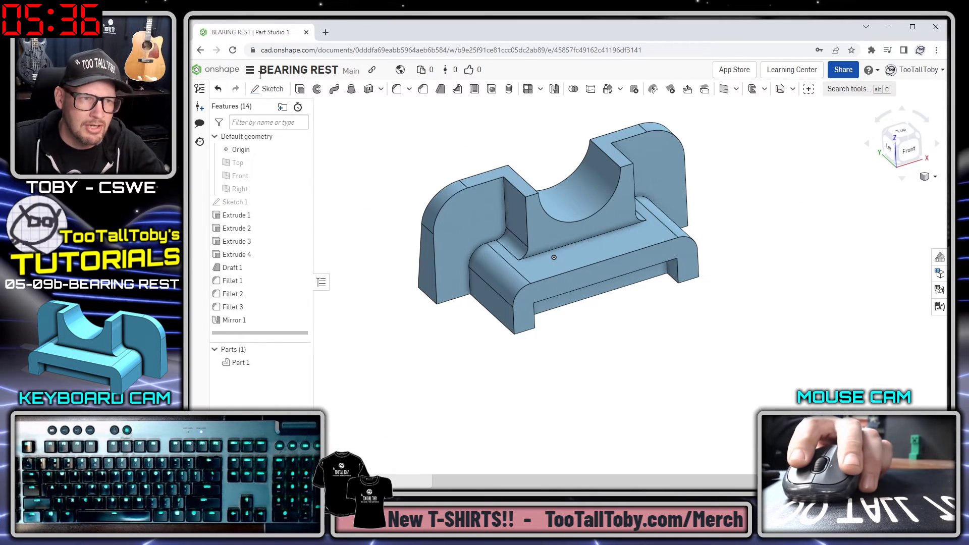
# Step: Change the workspace default length unit from inches to Millimeter
pyautogui.click(249, 70)
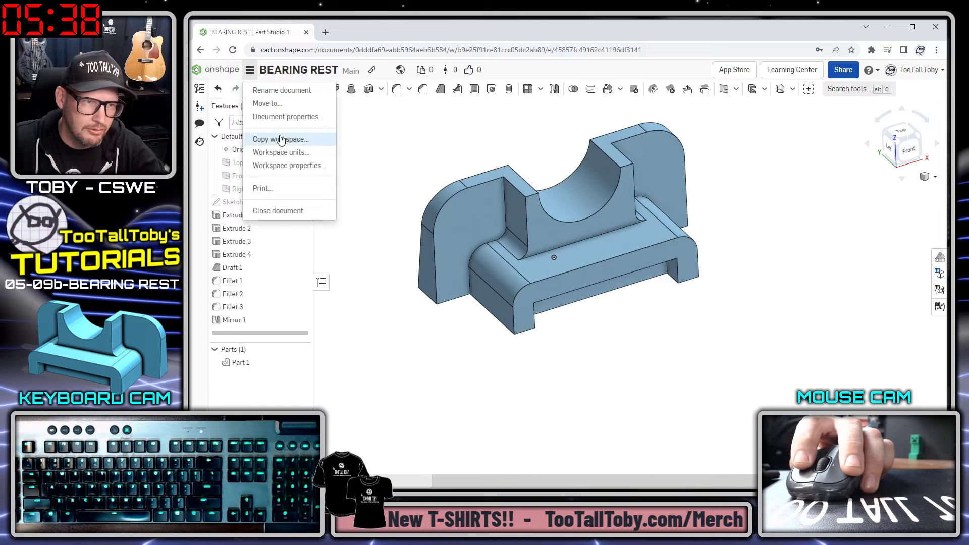
pyautogui.click(281, 152)
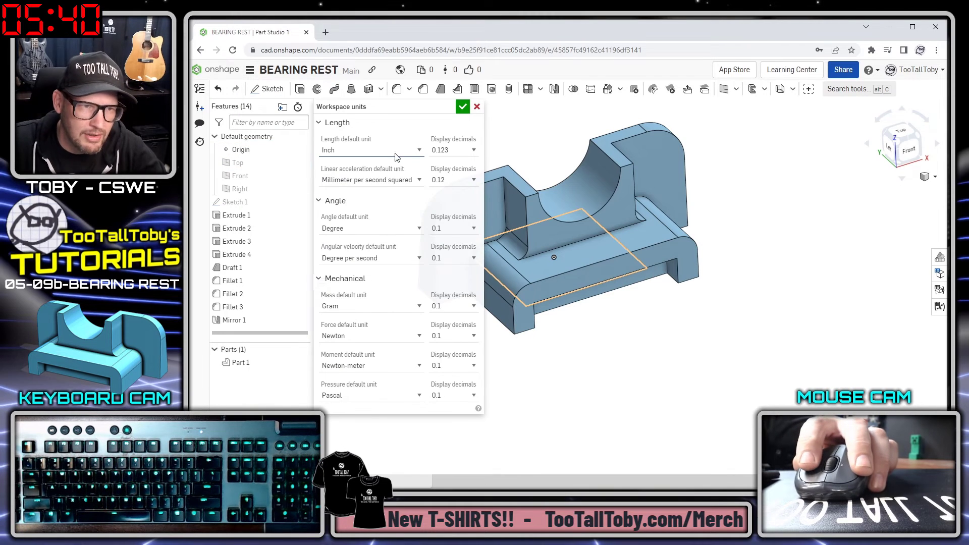
pyautogui.click(371, 149)
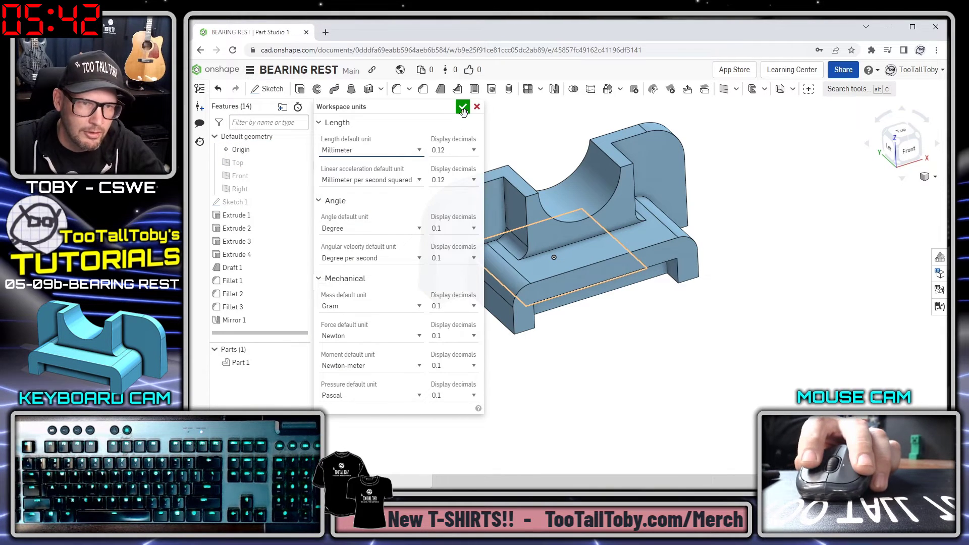
pyautogui.click(462, 106)
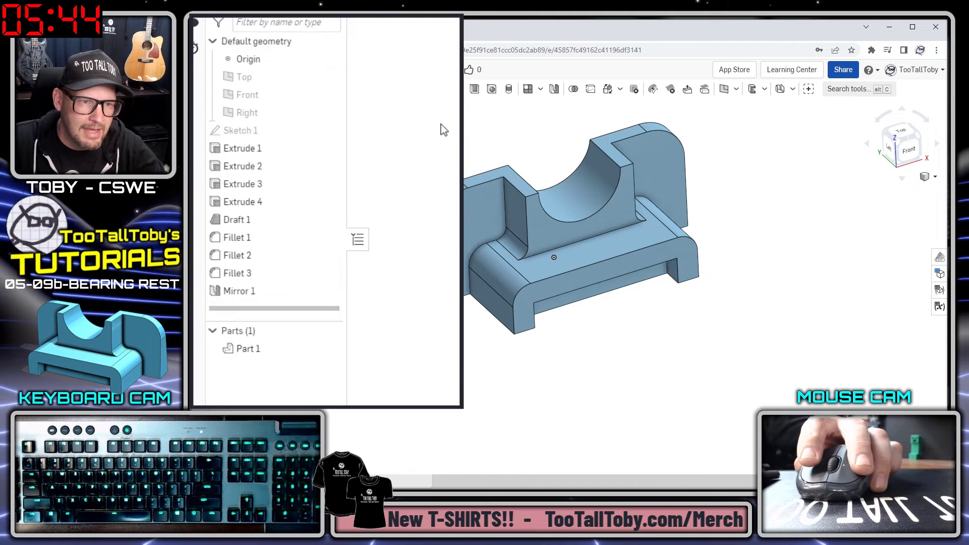
# Step: Assign Part 1 a custom material named TTT-1060 with density 0.002 g/mm³
pyautogui.rightClick(248, 349)
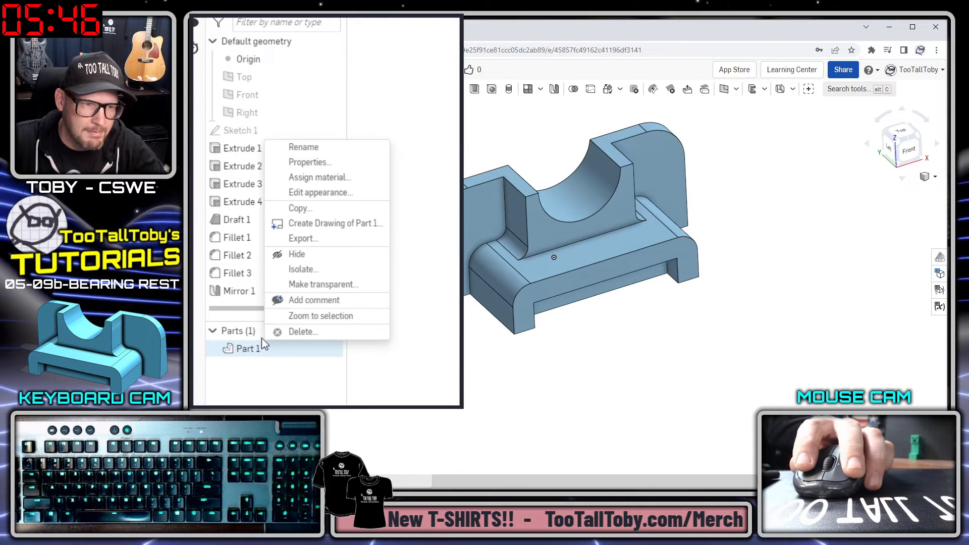
pyautogui.moveTo(319, 178)
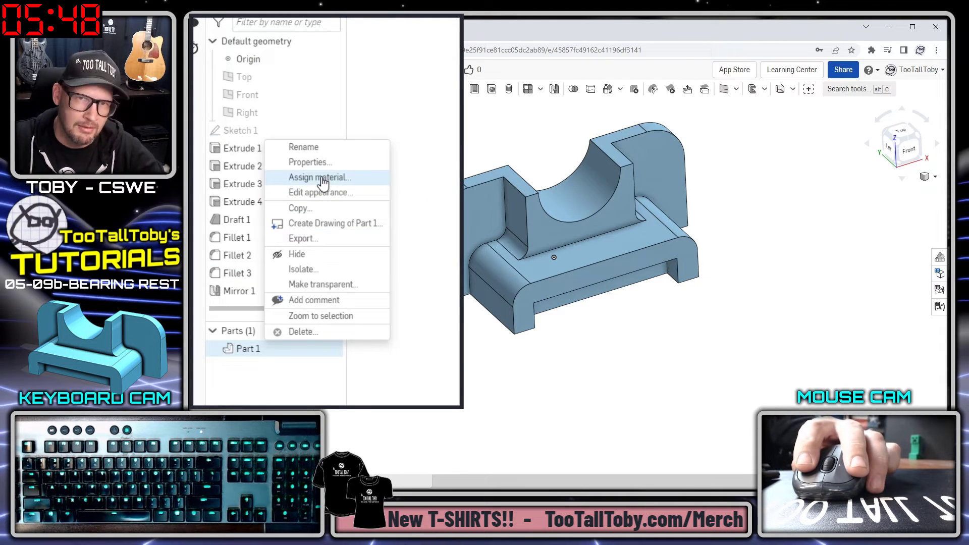
pyautogui.click(319, 177)
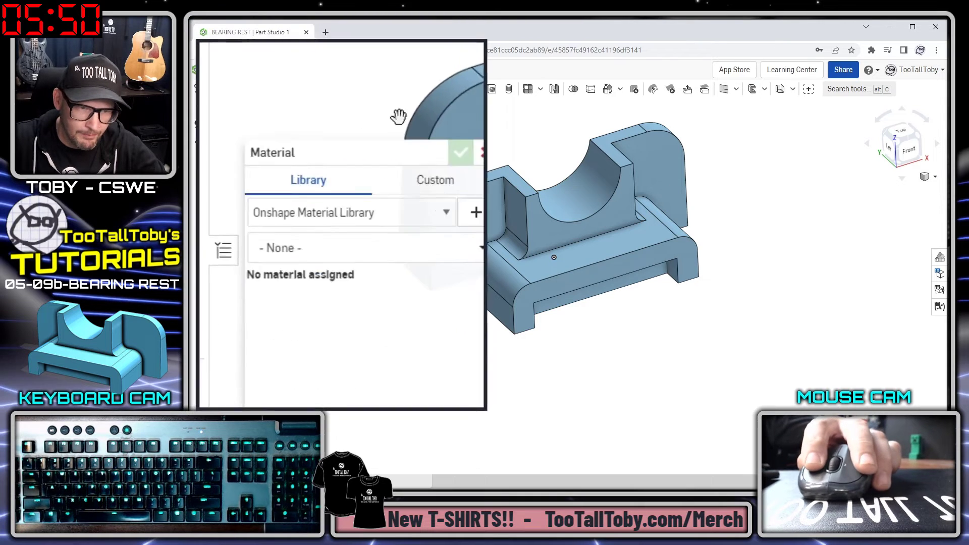
pyautogui.click(435, 180)
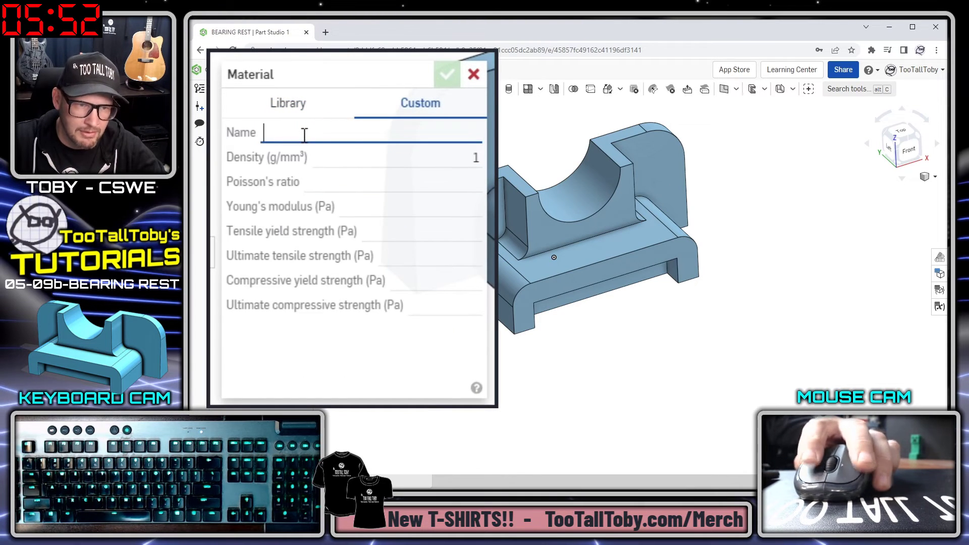
pyautogui.write('TTT-106')
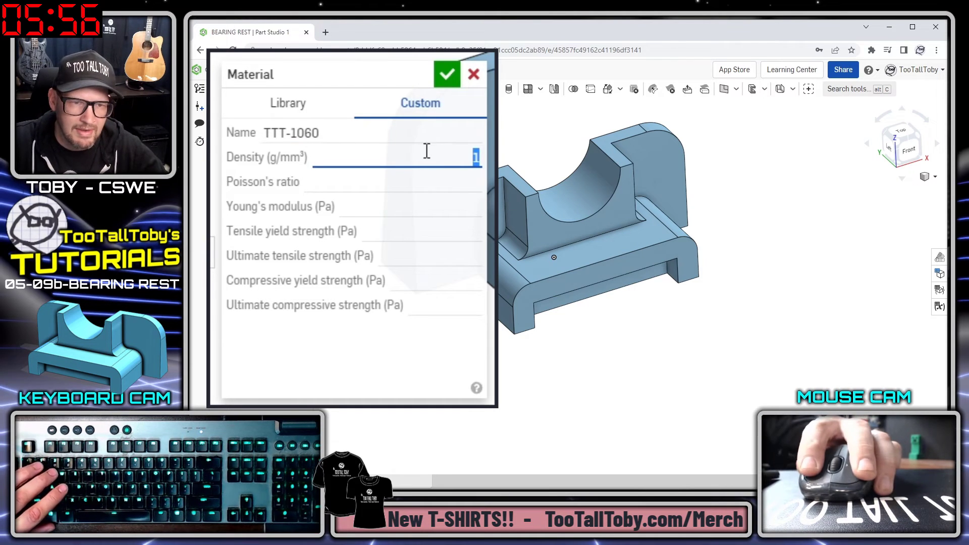
pyautogui.write('0.002')
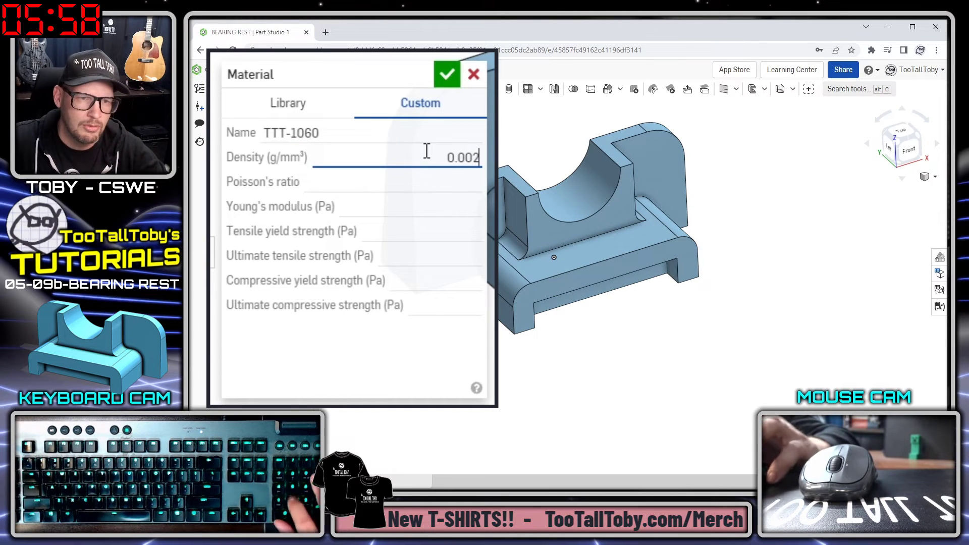
pyautogui.click(446, 74)
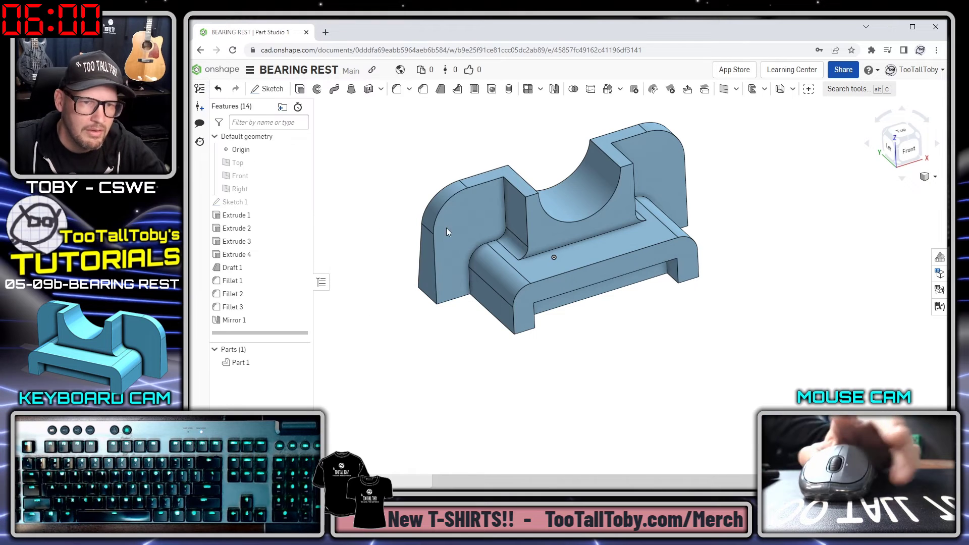
pyautogui.moveTo(707, 371)
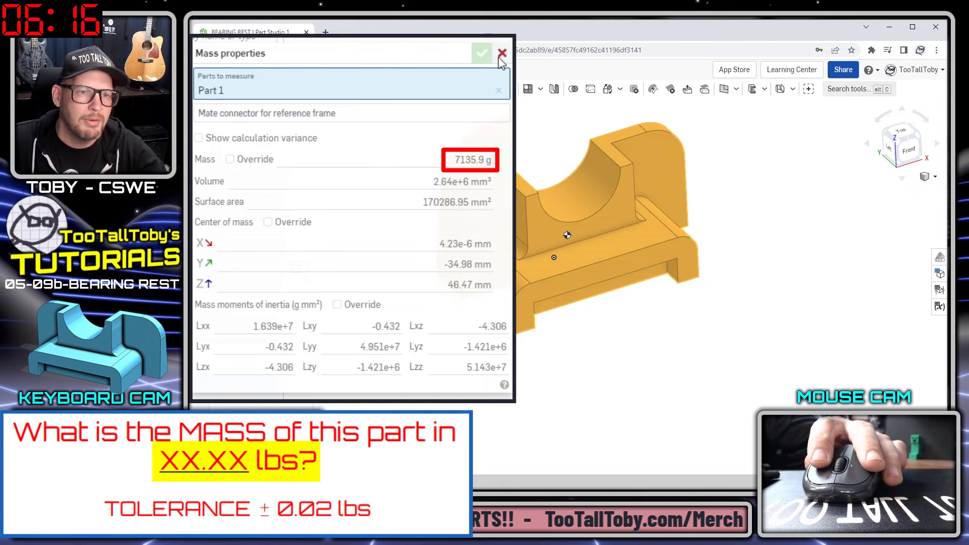
# Step: Close the 7135.9 g mass readout and set the workspace mass unit to Pound
pyautogui.click(481, 53)
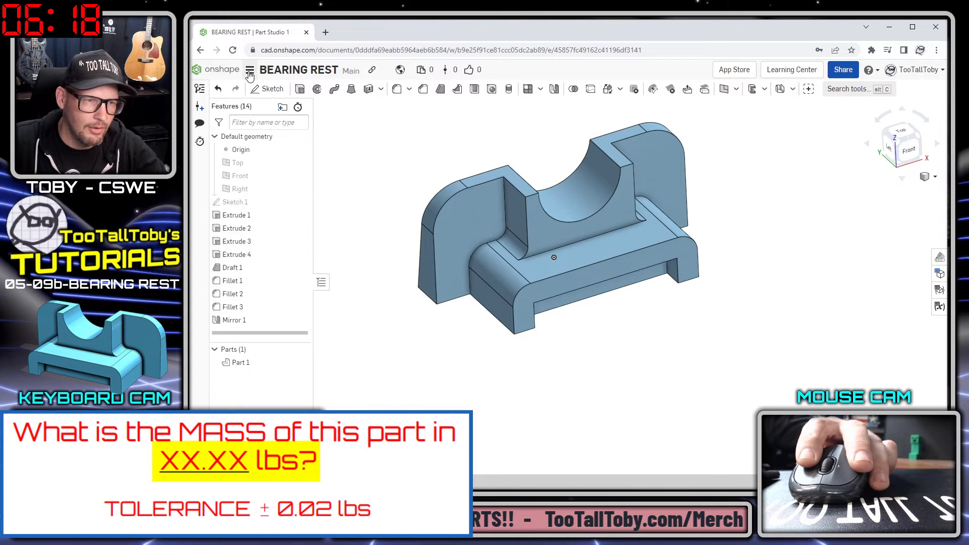
pyautogui.click(249, 69)
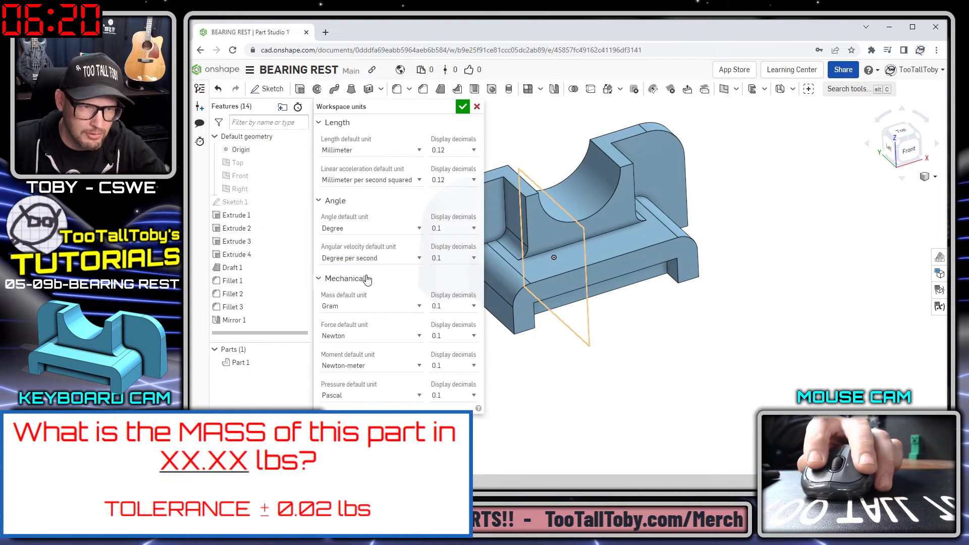
pyautogui.click(371, 306)
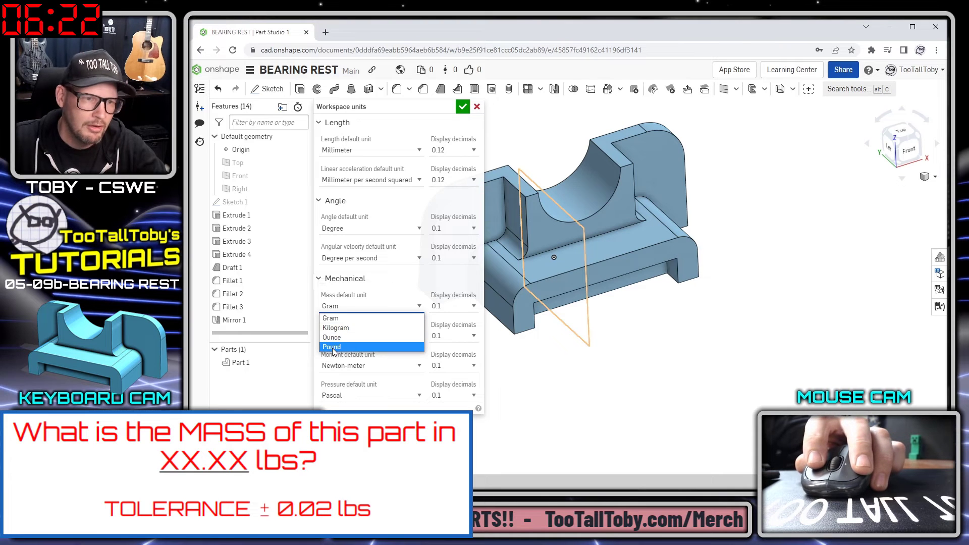
pyautogui.click(331, 346)
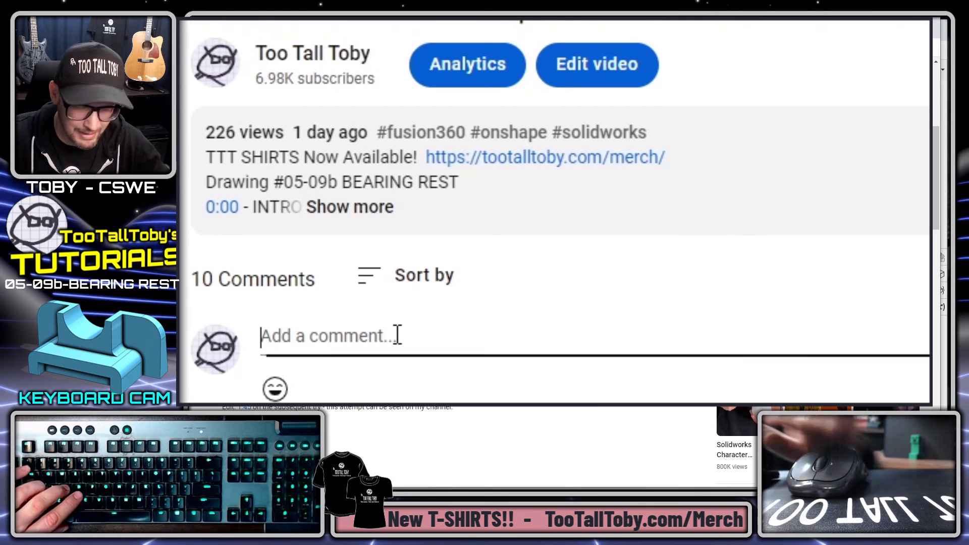
# Step: Type the YouTube comment 'I did it in 6min 43sec using ONSHAPE!!'
pyautogui.write('I did it in')
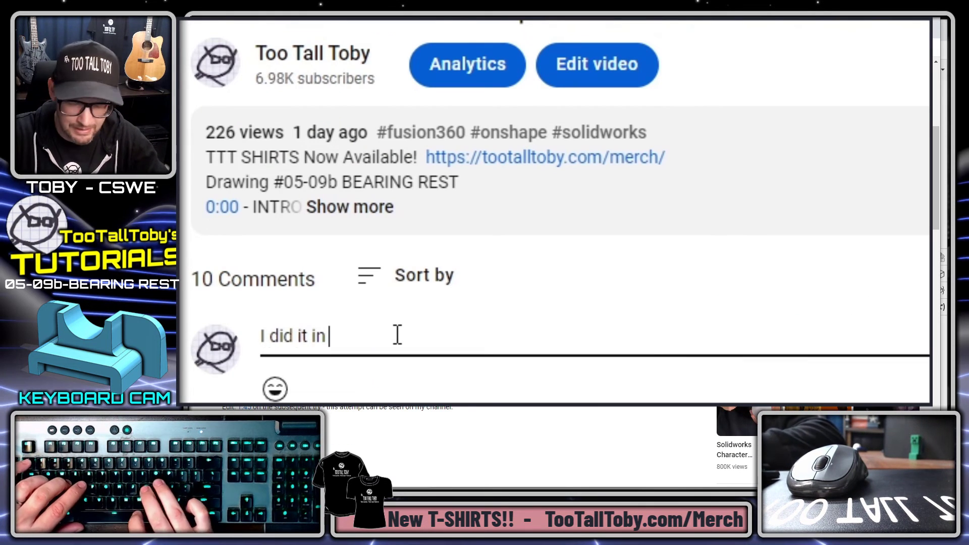
pyautogui.write('6min 43')
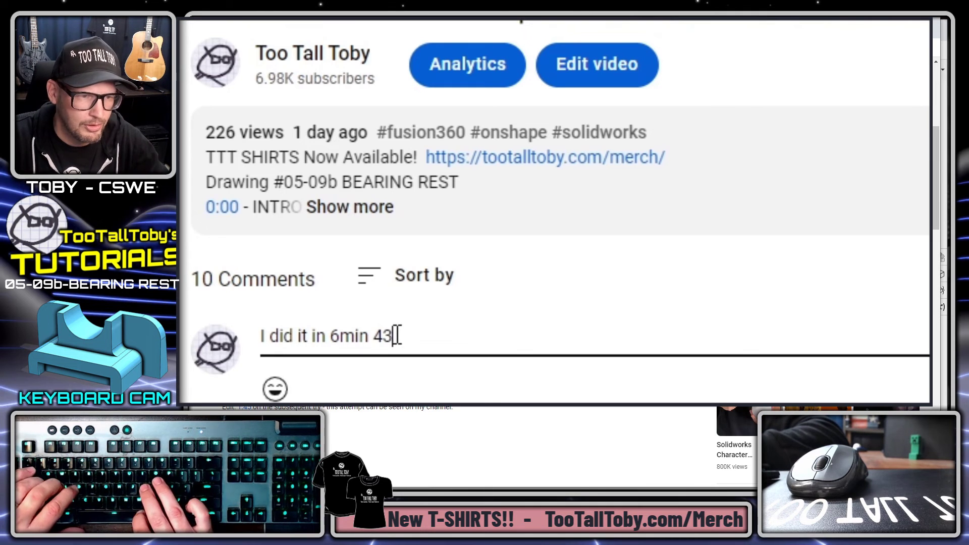
pyautogui.write('sec using ONS')
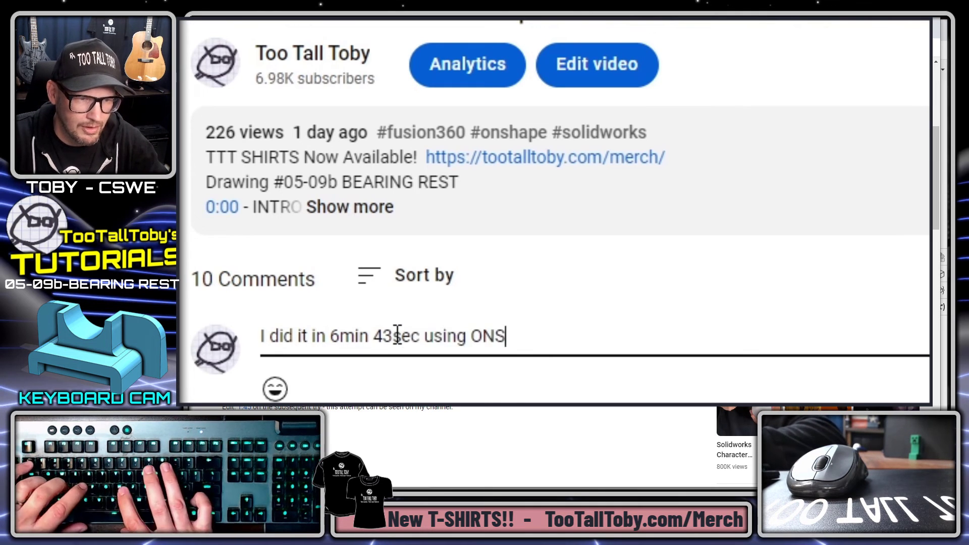
pyautogui.write('HAPE!!')
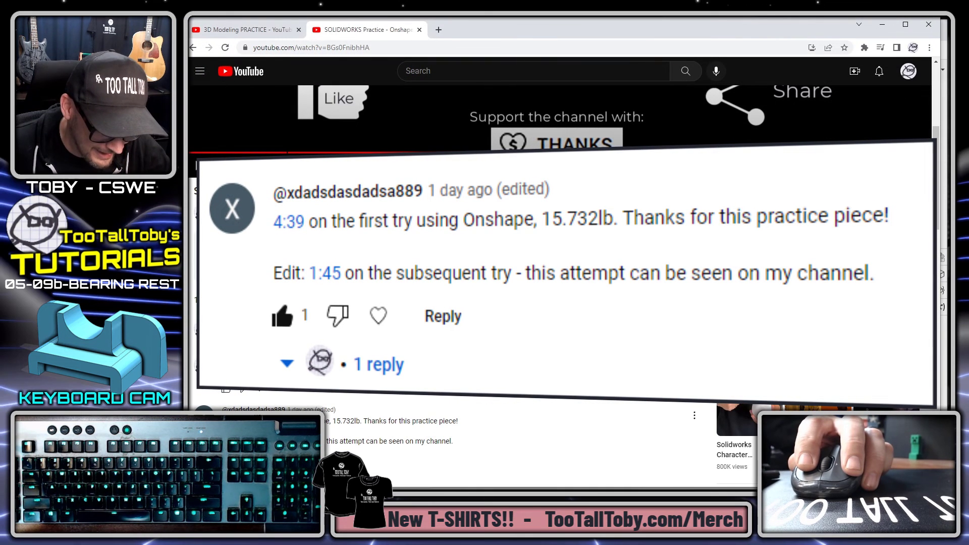
# Step: Scrub to the 15.73 lbs answer and confirm Onshape's 15.732 lb mass matches
pyautogui.moveTo(273, 220); pyautogui.dragTo(535, 220)
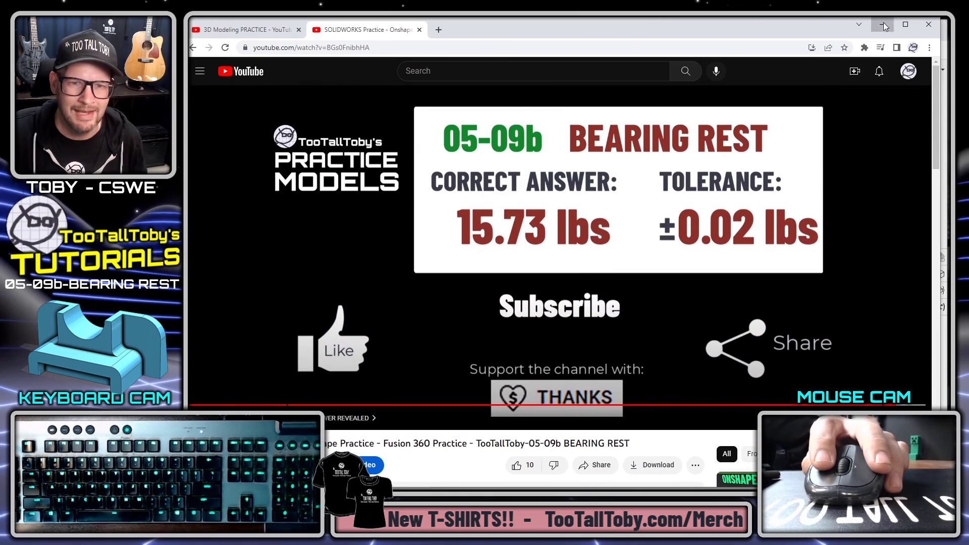
pyautogui.click(364, 29)
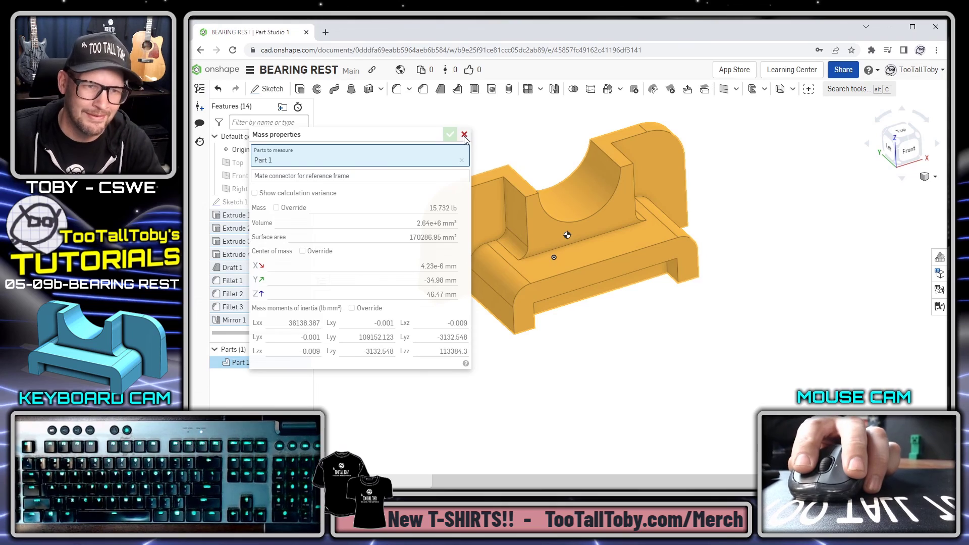
pyautogui.click(463, 135)
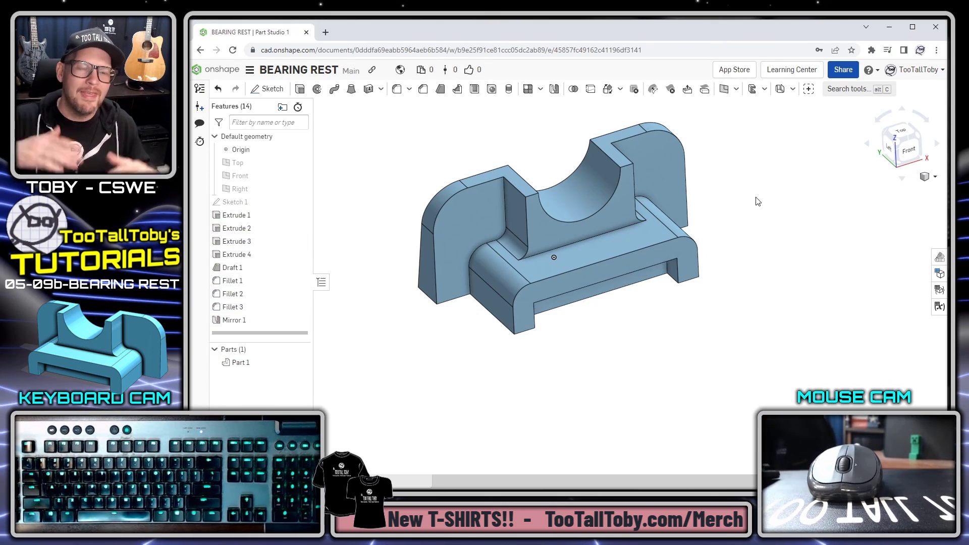